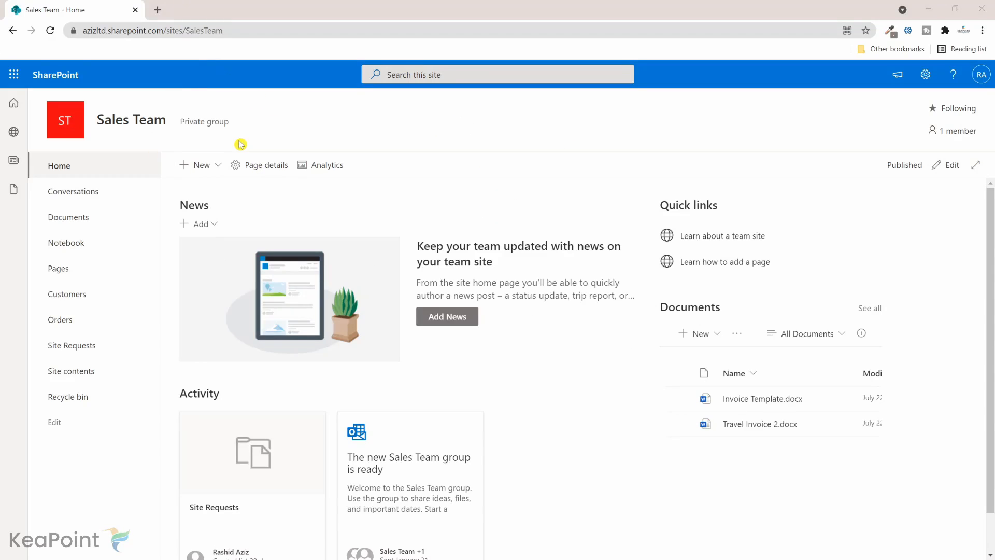
mouse_move(185, 134)
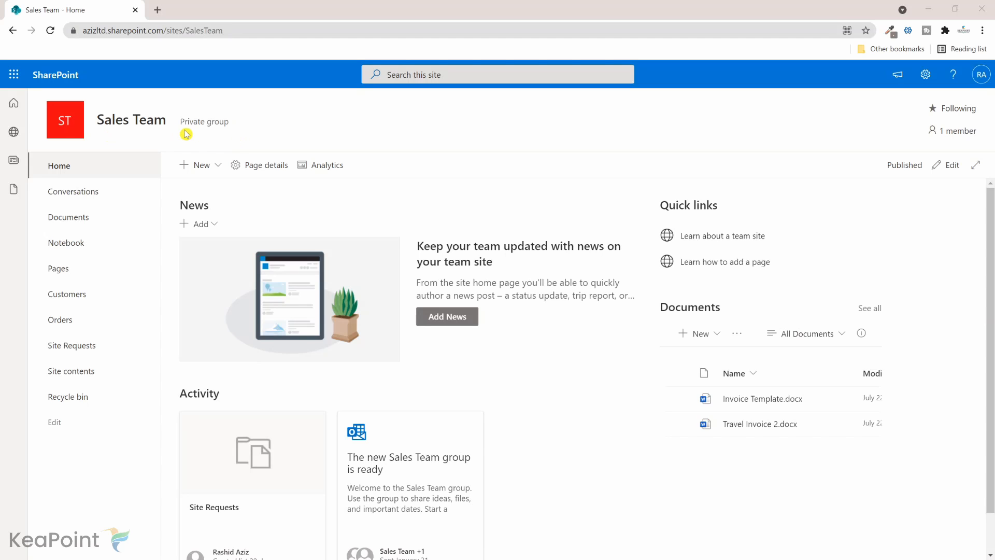
mouse_move(102, 402)
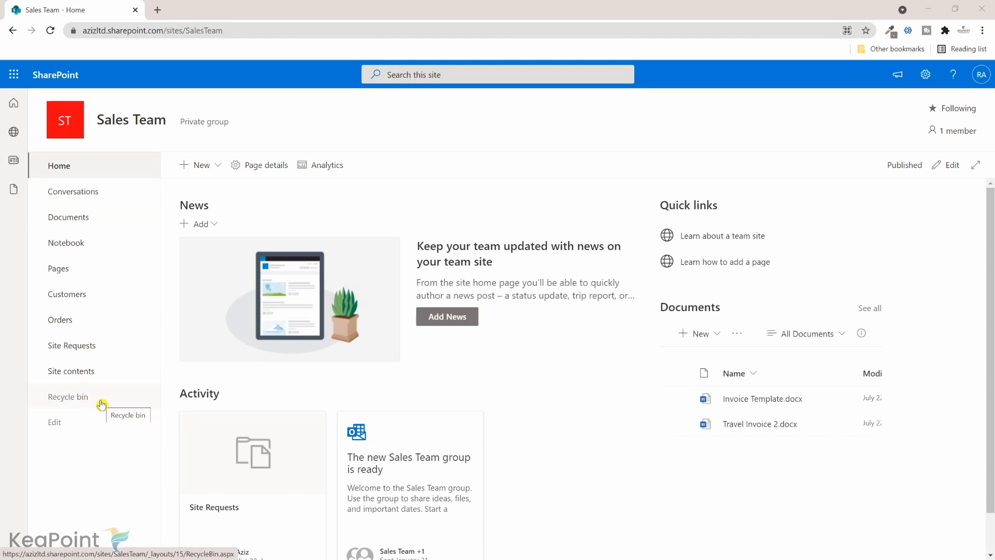
mouse_move(106, 375)
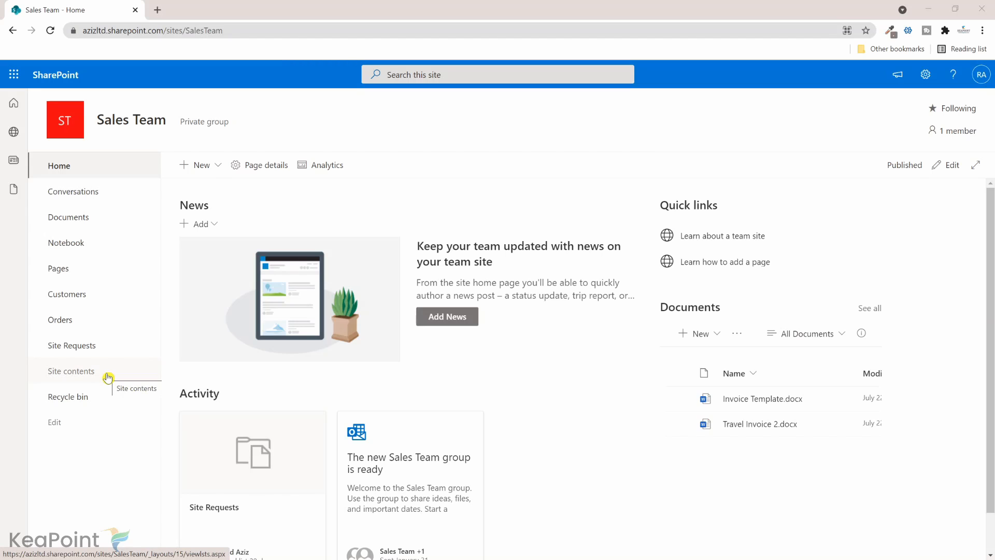
Step: Create a new blank list named Sites from the Sales Team site contents
left_click(70, 371)
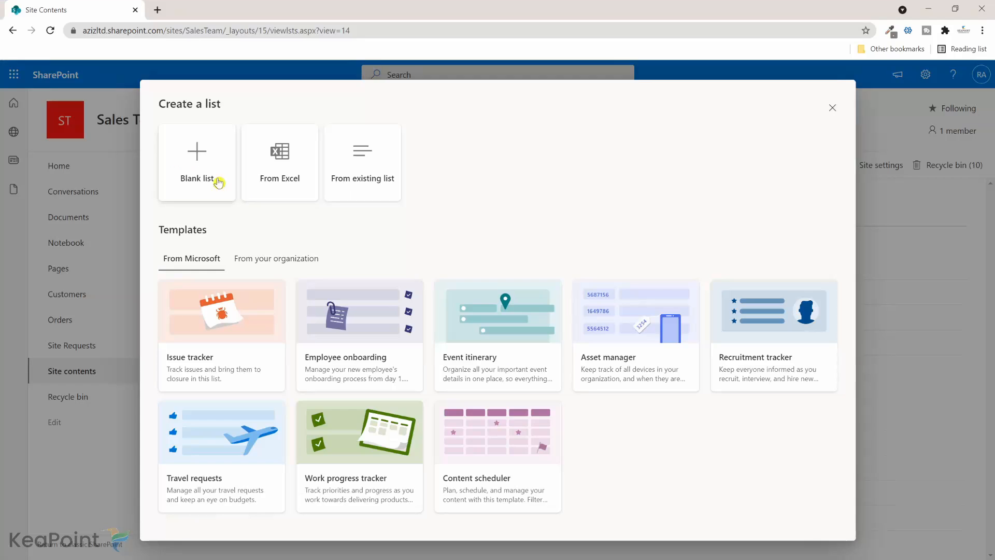
left_click(196, 161)
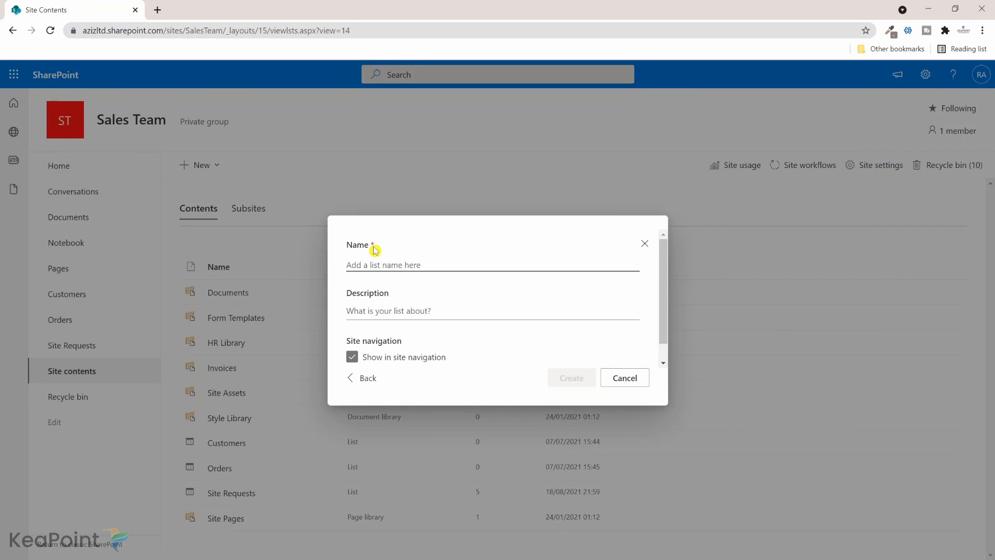
type("Sites")
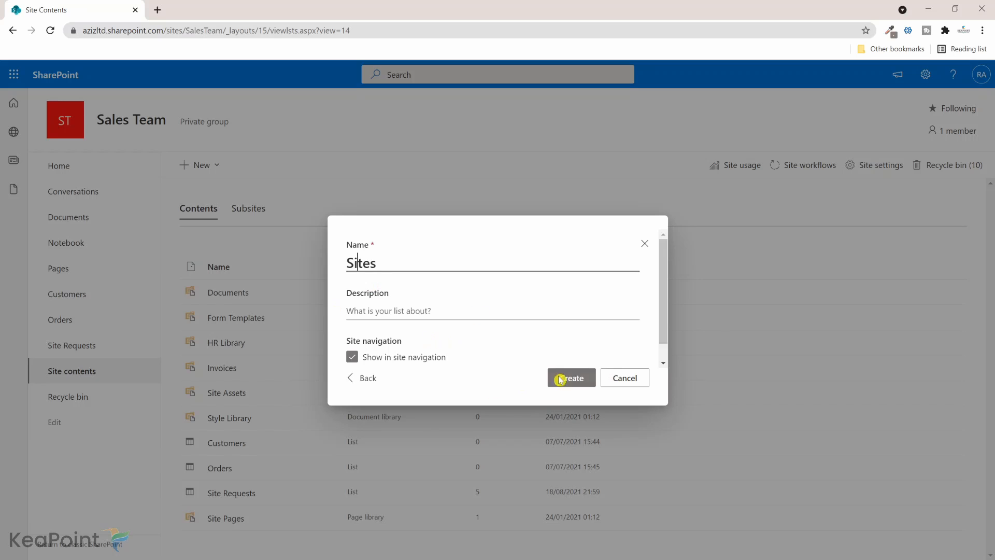
left_click(571, 377)
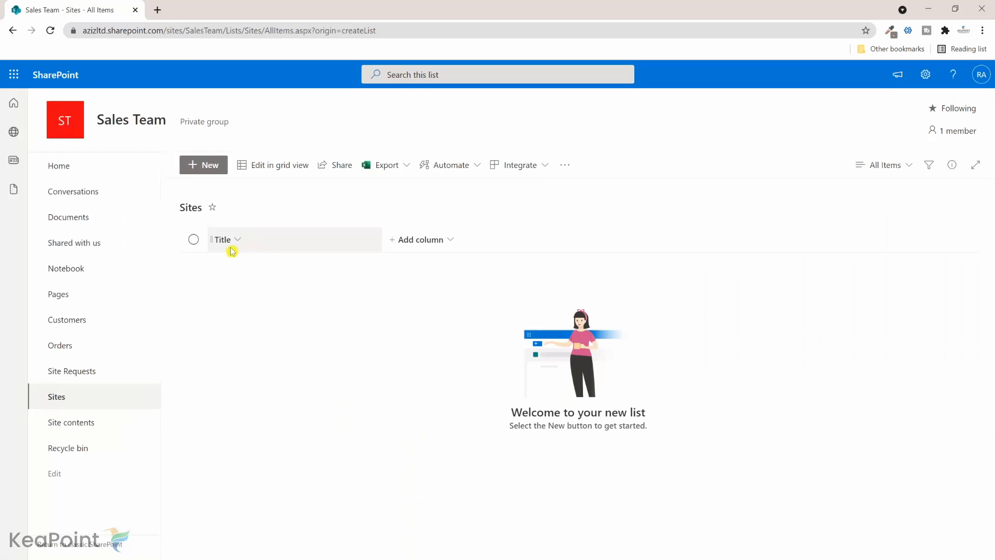
mouse_move(250, 249)
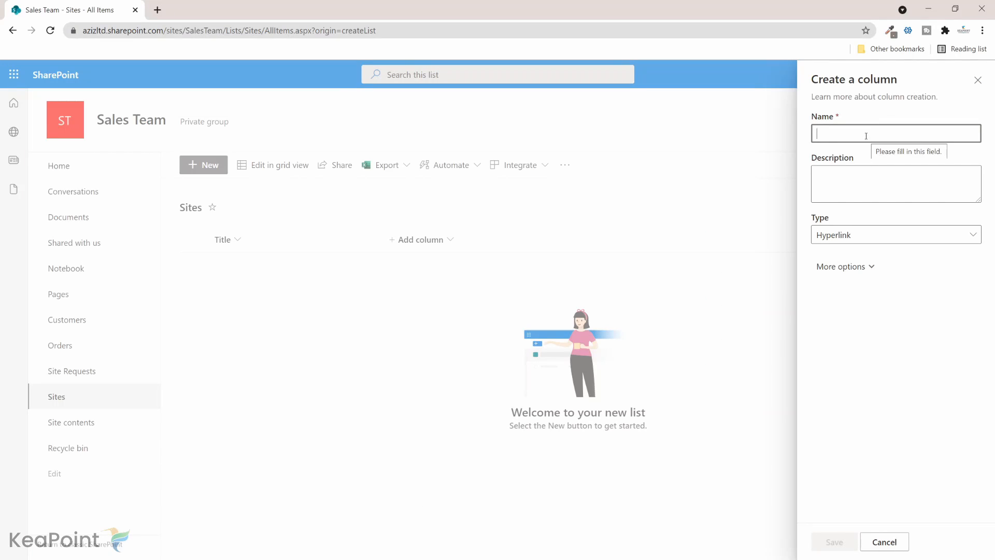
Step: Add a hyperlink column named WebUrl to the Sites list and save it
type("WebUrl")
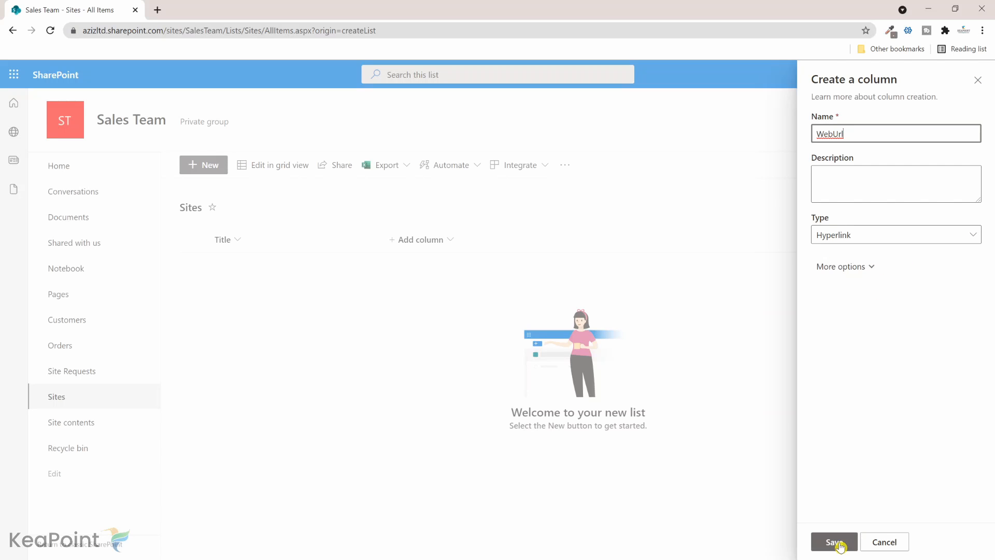
left_click(833, 541)
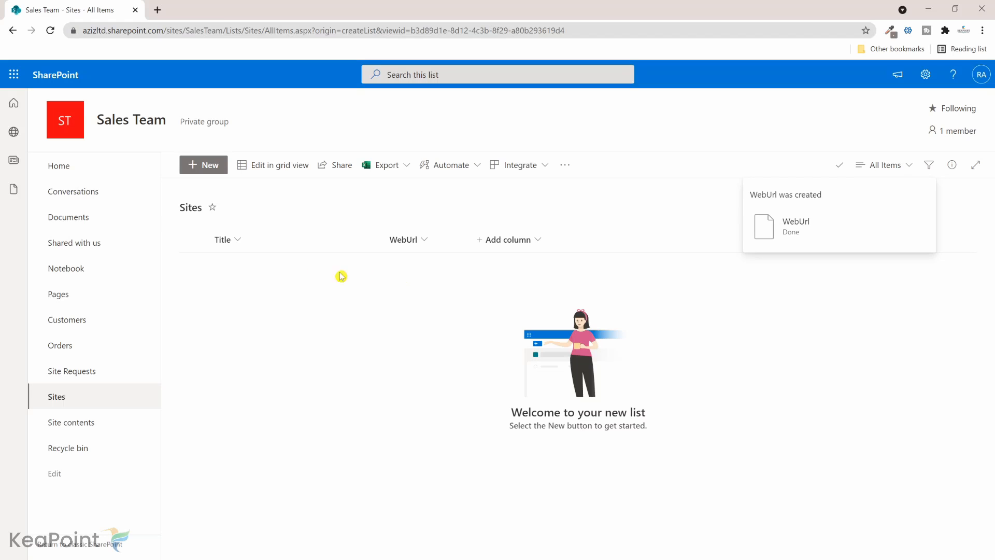
mouse_move(361, 292)
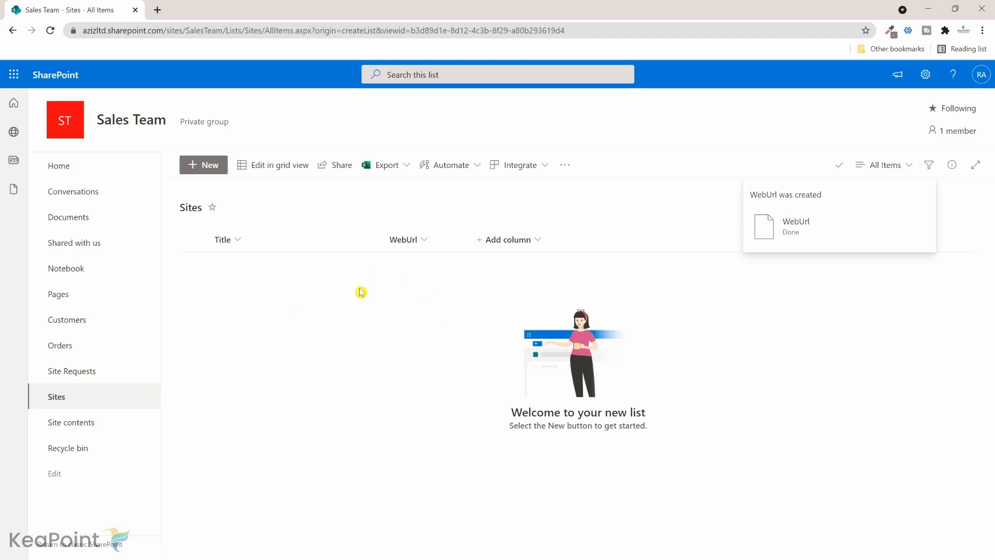
mouse_move(376, 304)
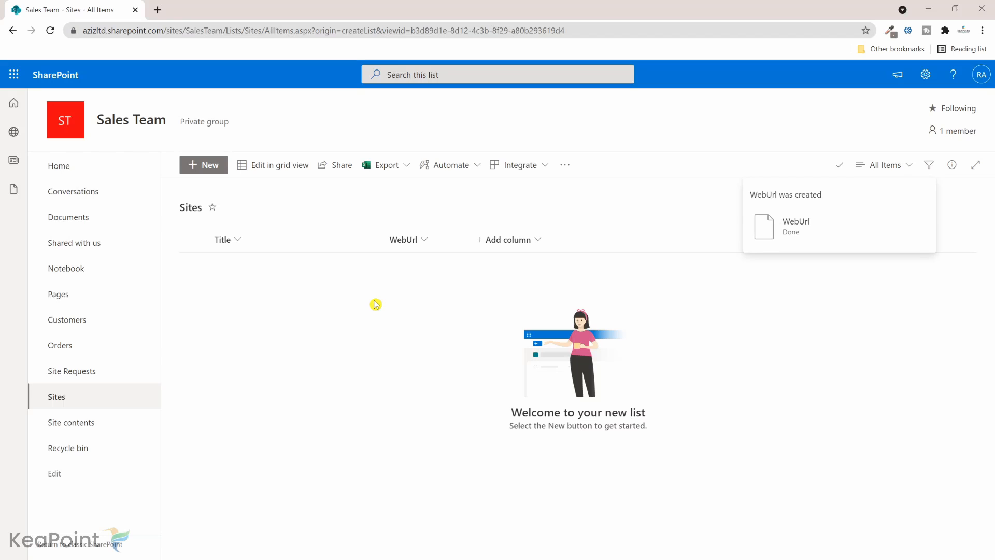
mouse_move(400, 283)
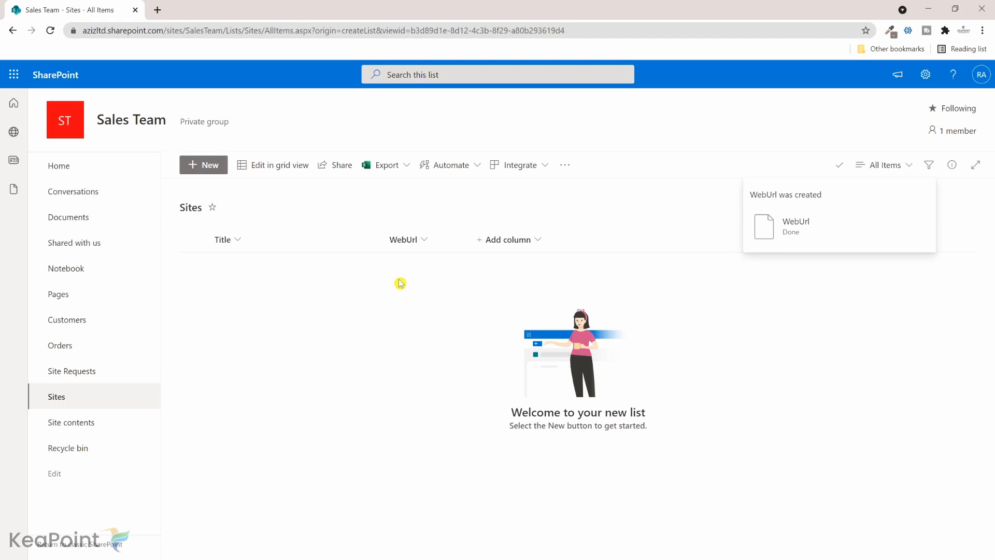
mouse_move(508, 283)
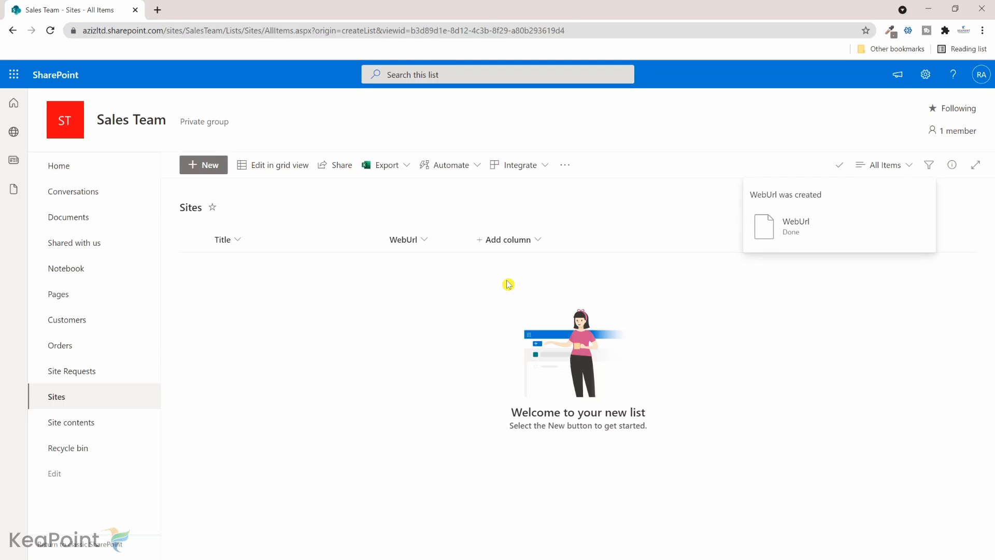
mouse_move(269, 280)
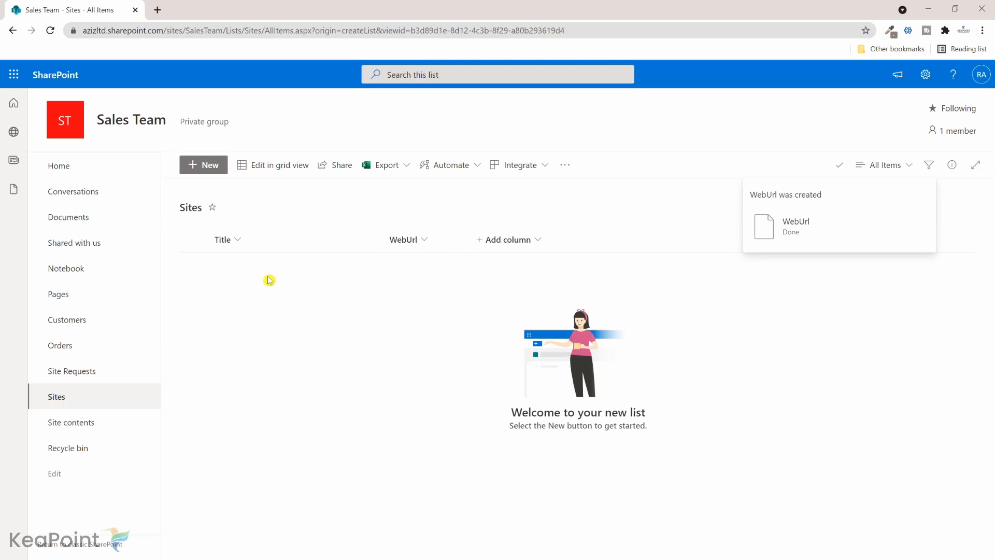
mouse_move(327, 305)
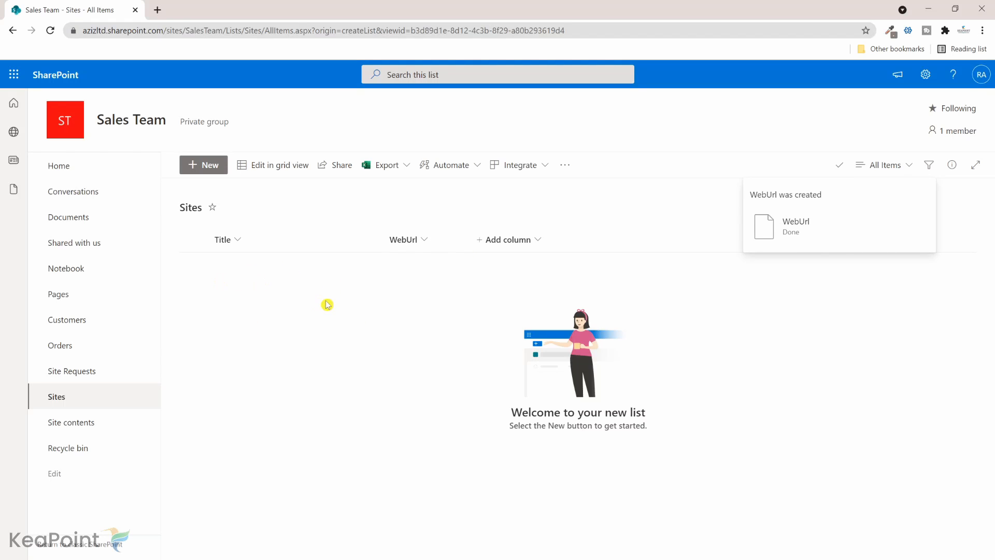
mouse_move(288, 225)
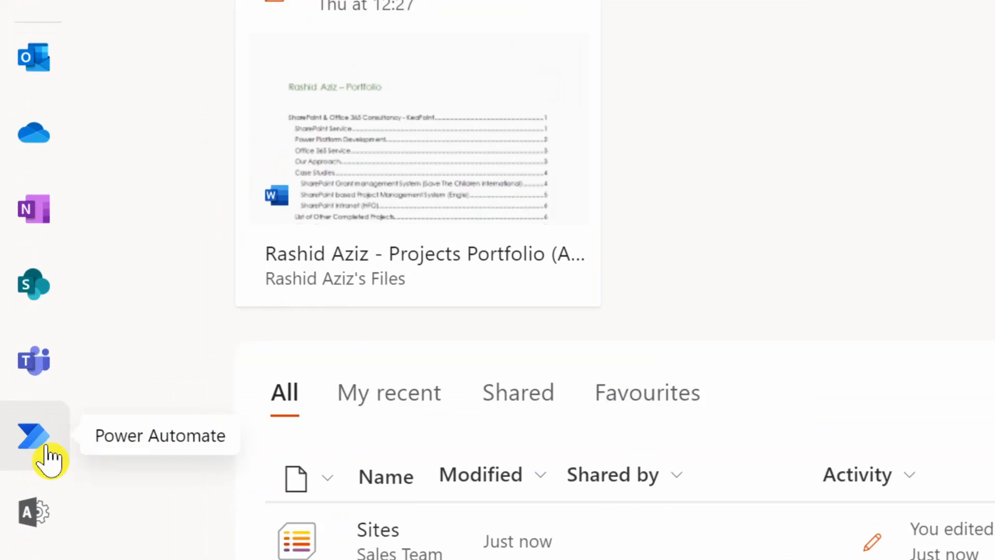
Step: Create the automated cloud flow Append URL triggered by 'When an item is created'
left_click(32, 433)
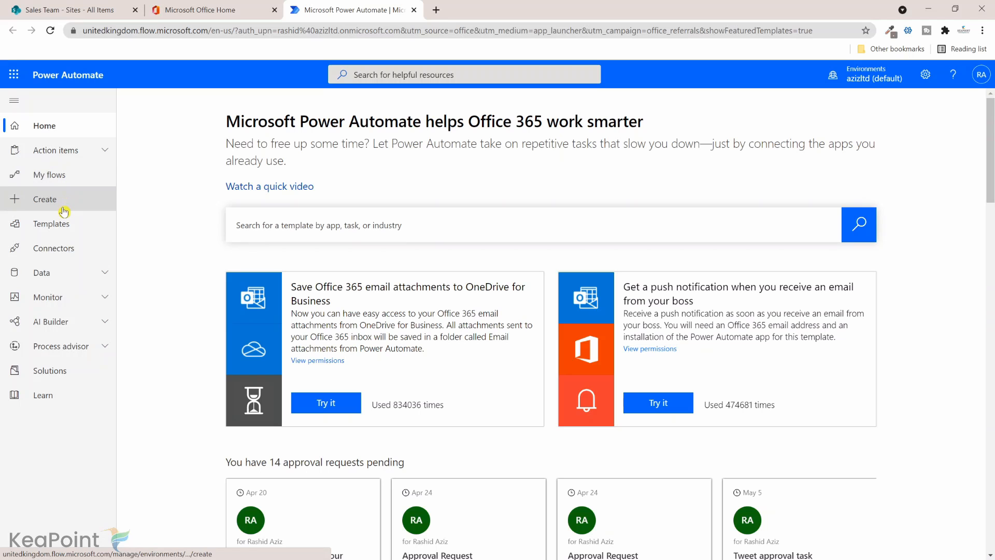
left_click(45, 199)
type("Append URL")
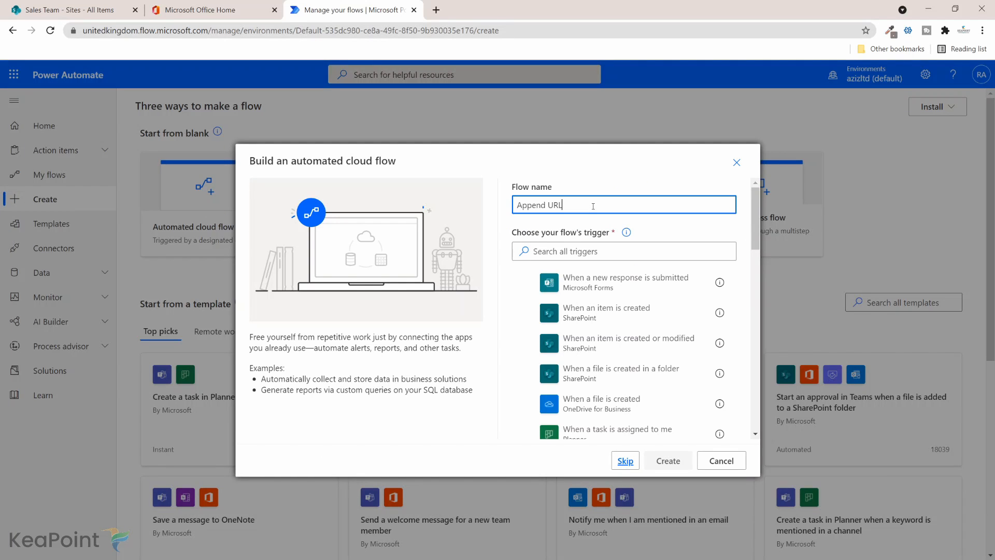
mouse_move(662, 313)
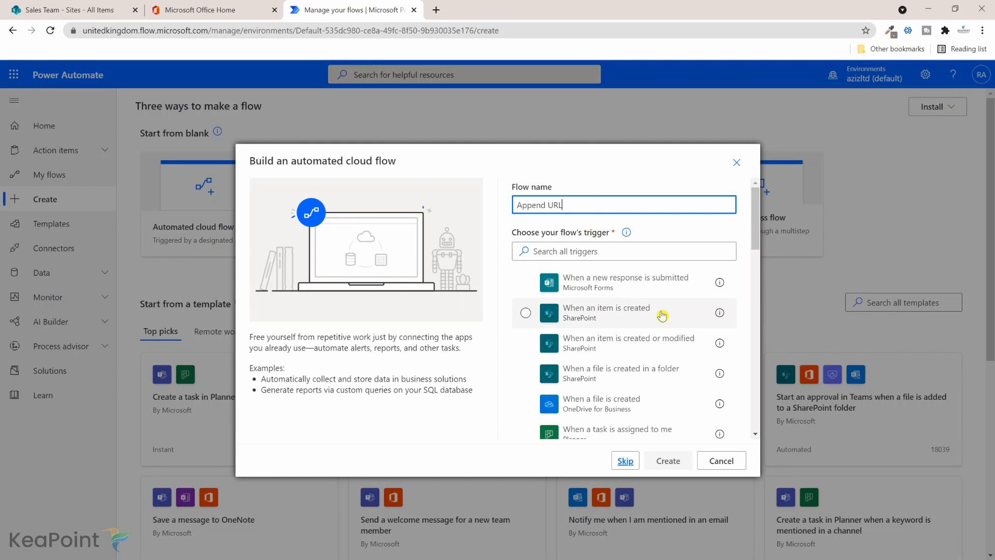
left_click(525, 313)
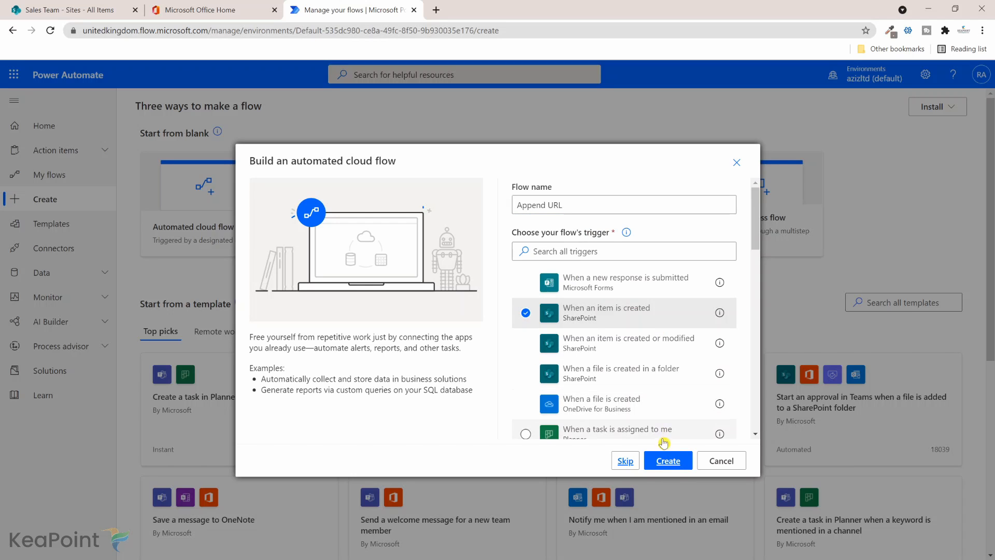
left_click(668, 460)
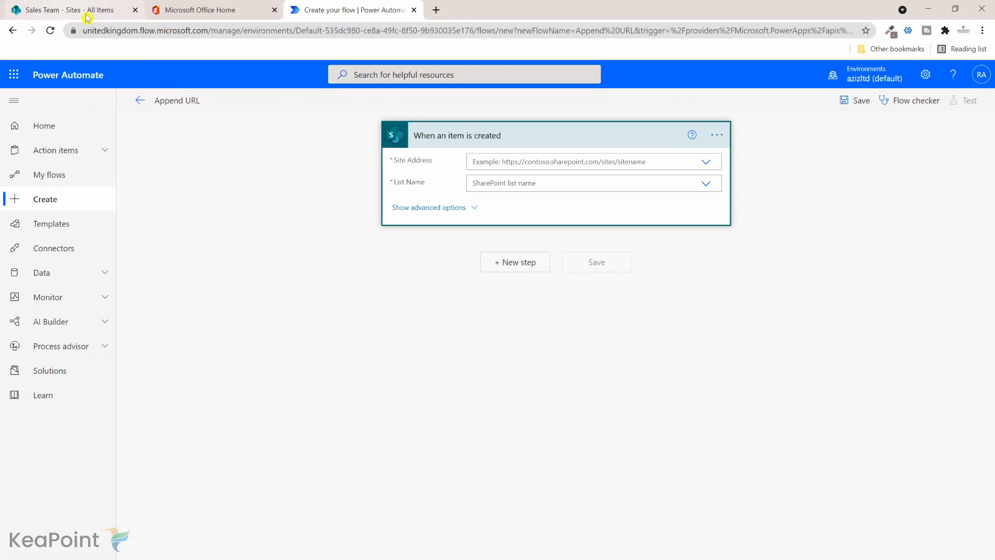
Step: Point the trigger at the Sales Team site address and the Sites list
left_click(709, 160)
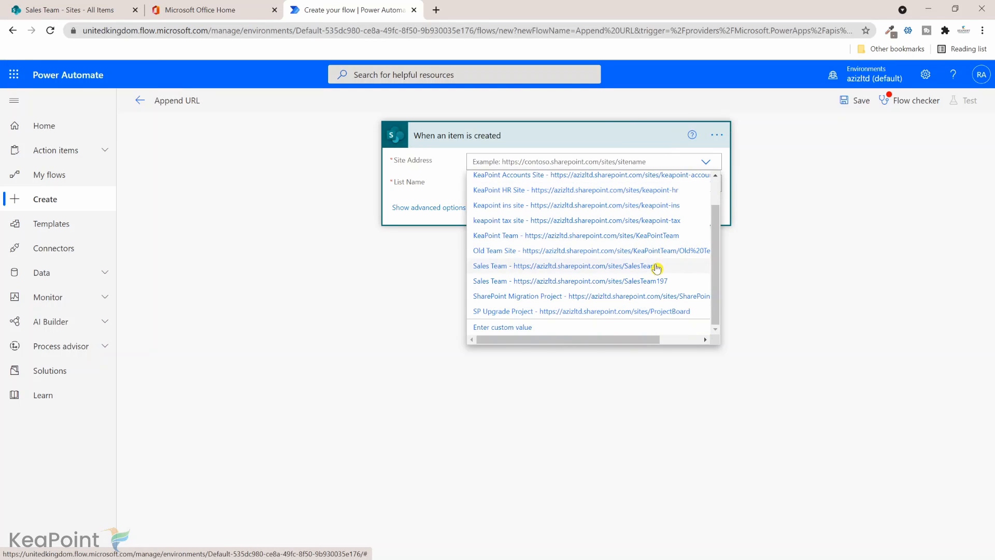
left_click(564, 266)
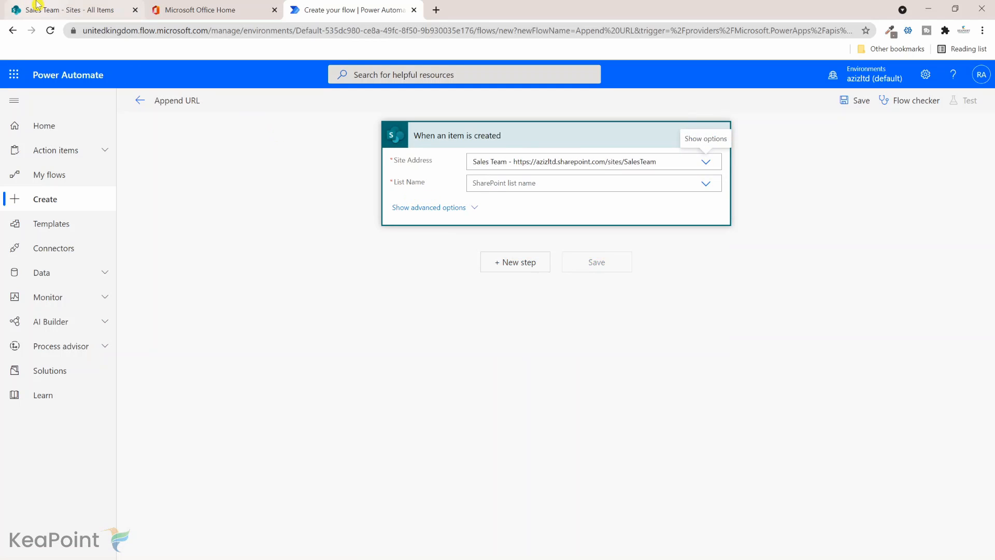
left_click(73, 10)
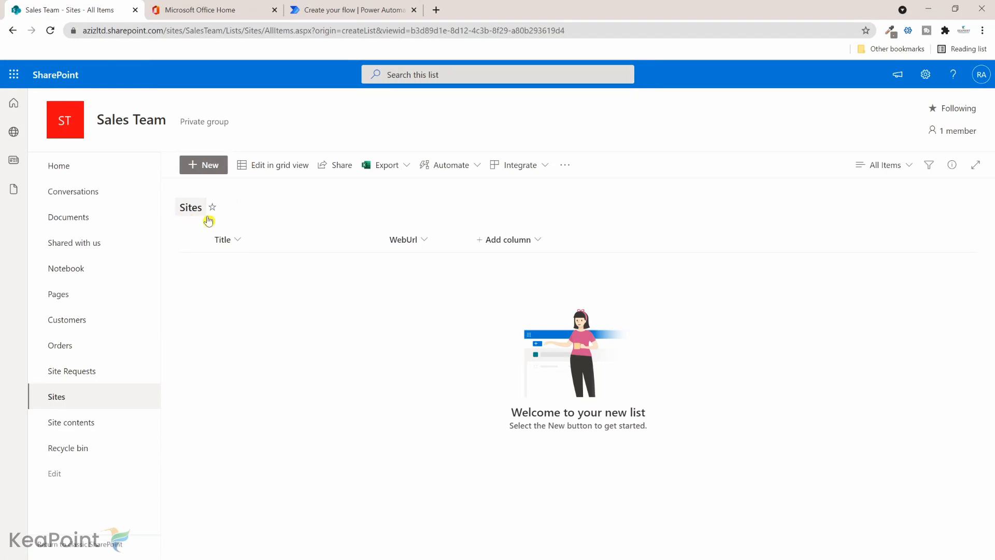
left_click(351, 9)
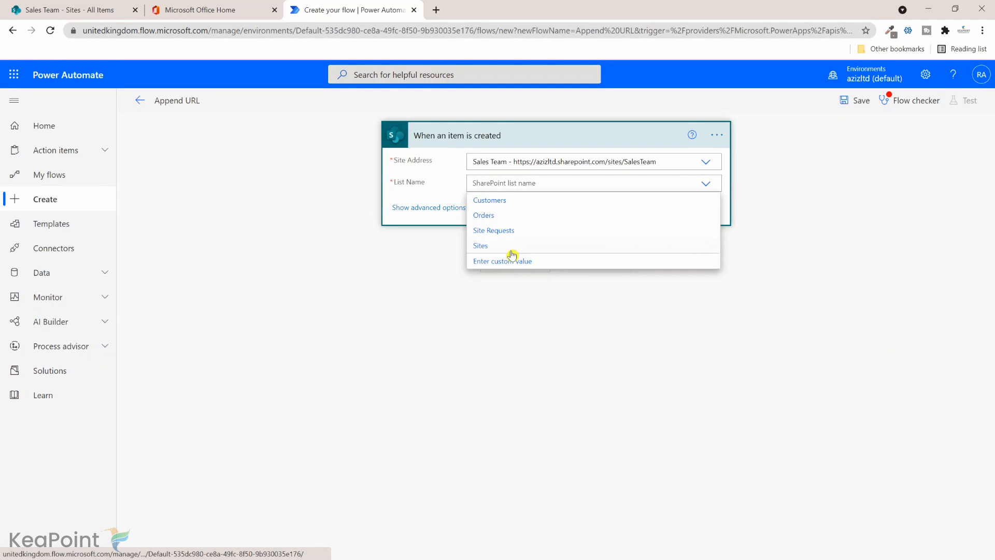
left_click(481, 245)
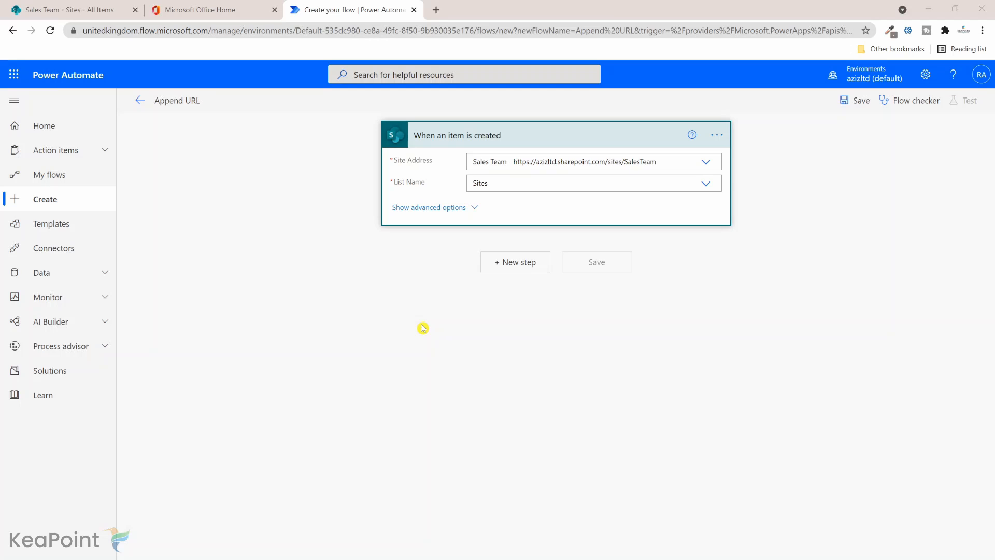
mouse_move(526, 271)
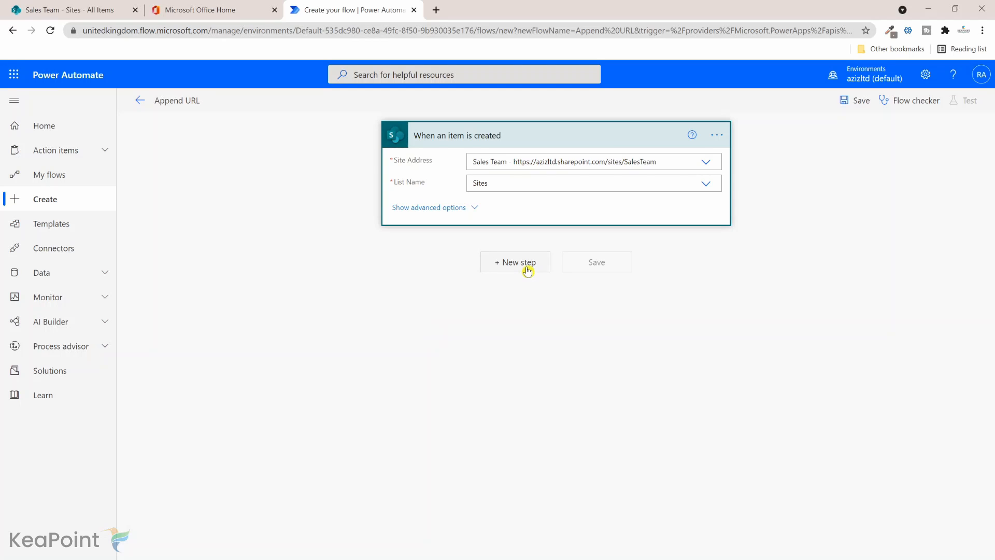
Step: Add a 'Send an HTTP request to SharePoint' step with Sales Team site and POST method
left_click(514, 261)
type("send an http")
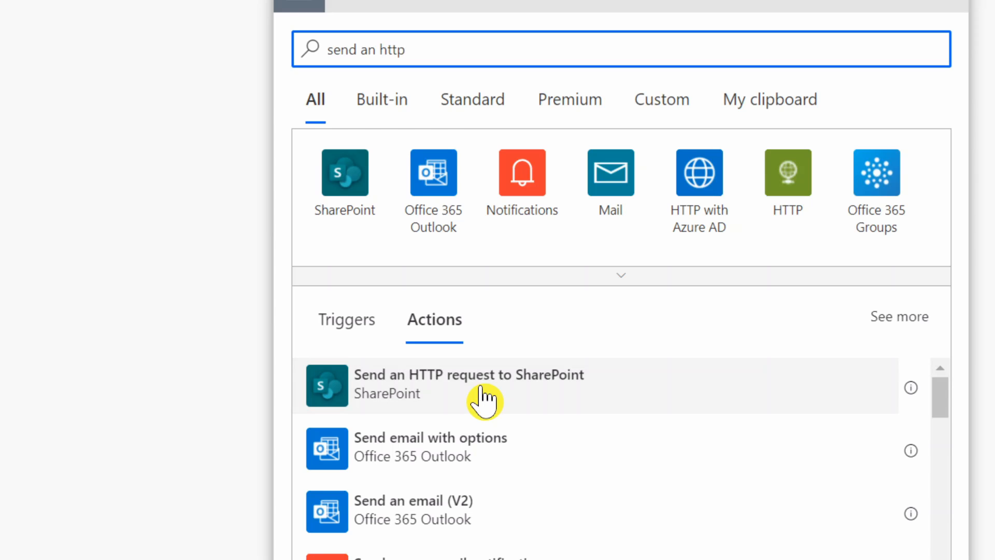
left_click(468, 383)
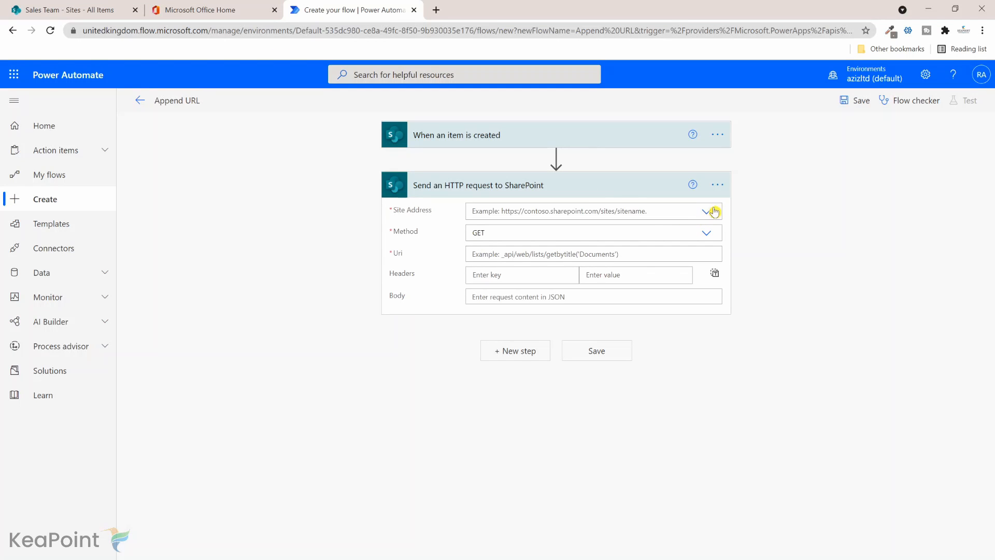
mouse_move(710, 211)
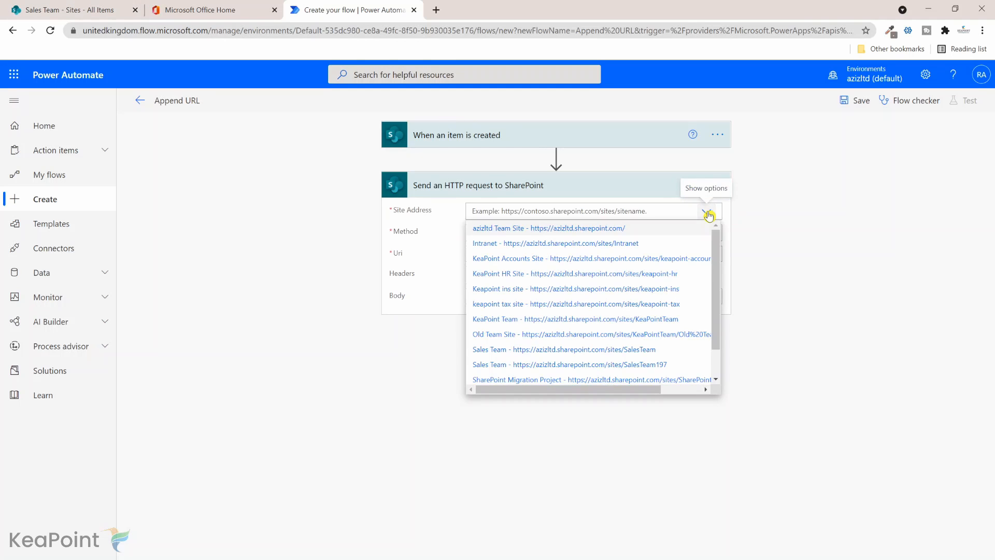
left_click(564, 350)
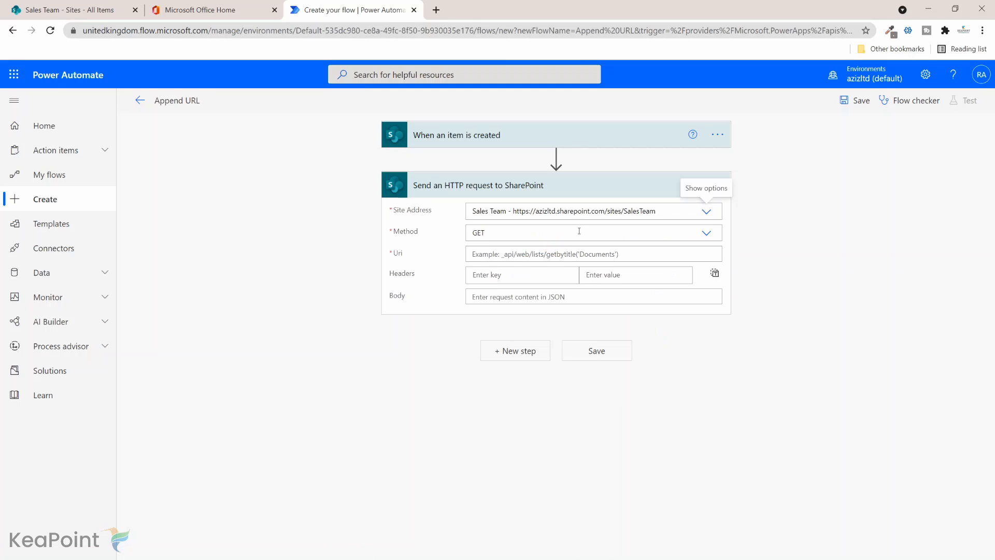
left_click(707, 234)
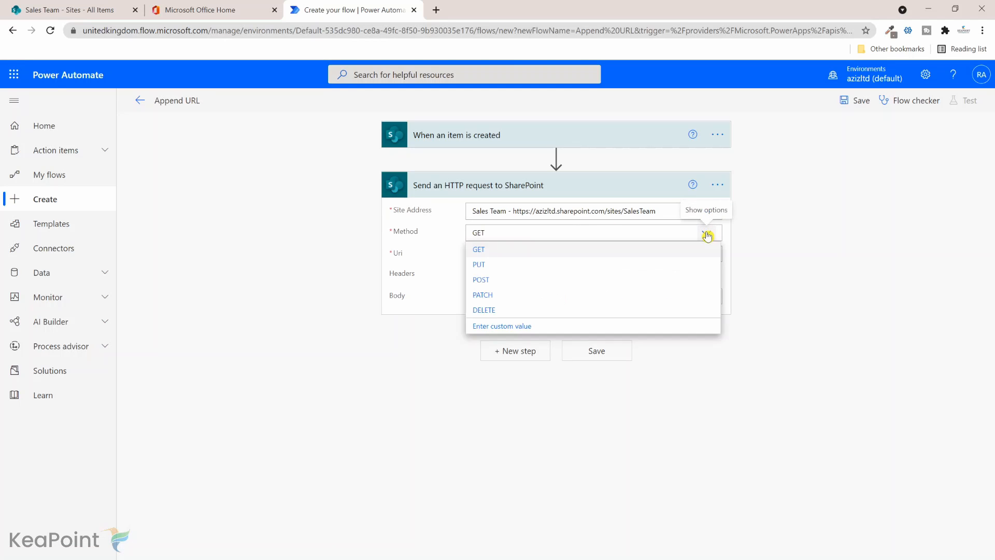
left_click(481, 279)
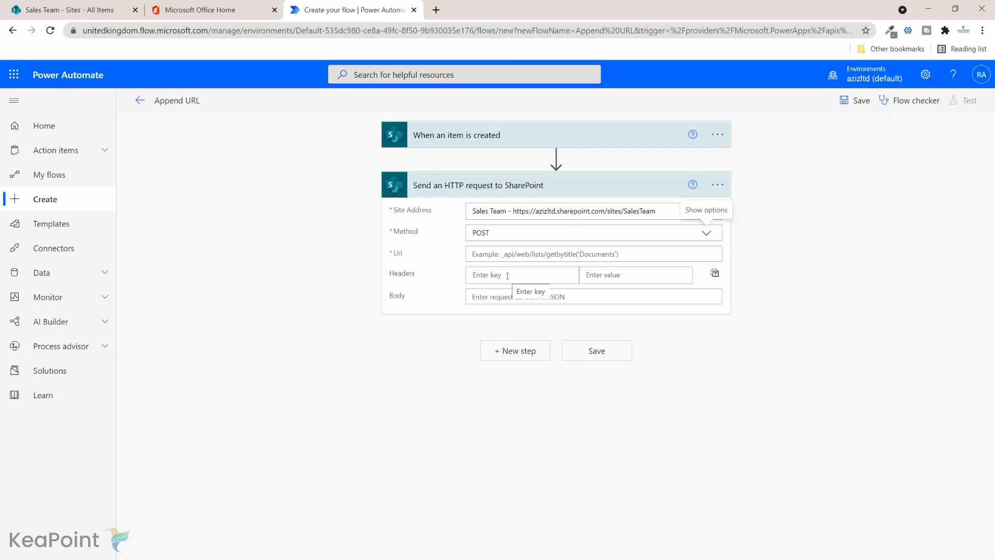
Step: Set the Uri to _api/web/lists/GetByTitle('Sites')/items(ID) using the item's dynamic ID
left_click(589, 254)
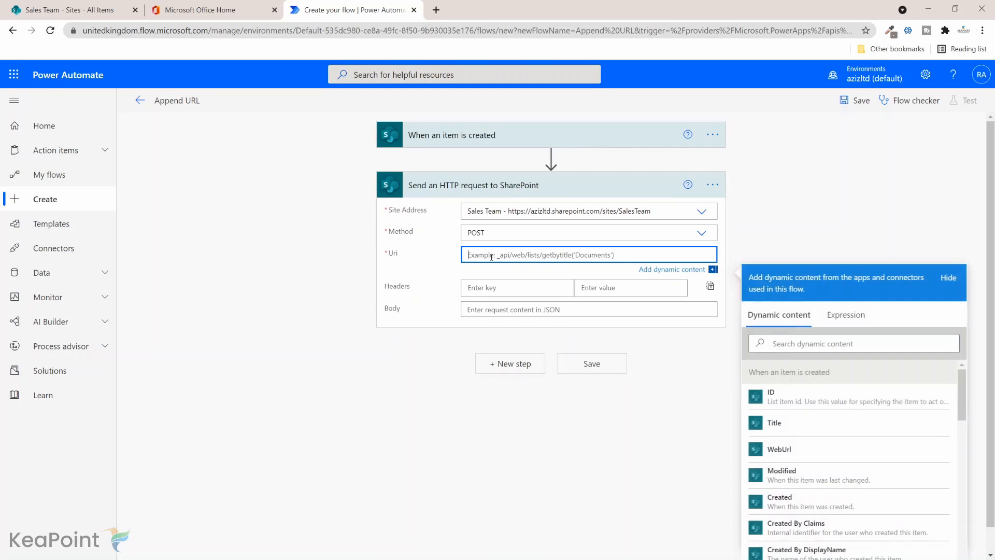
type("_api/")
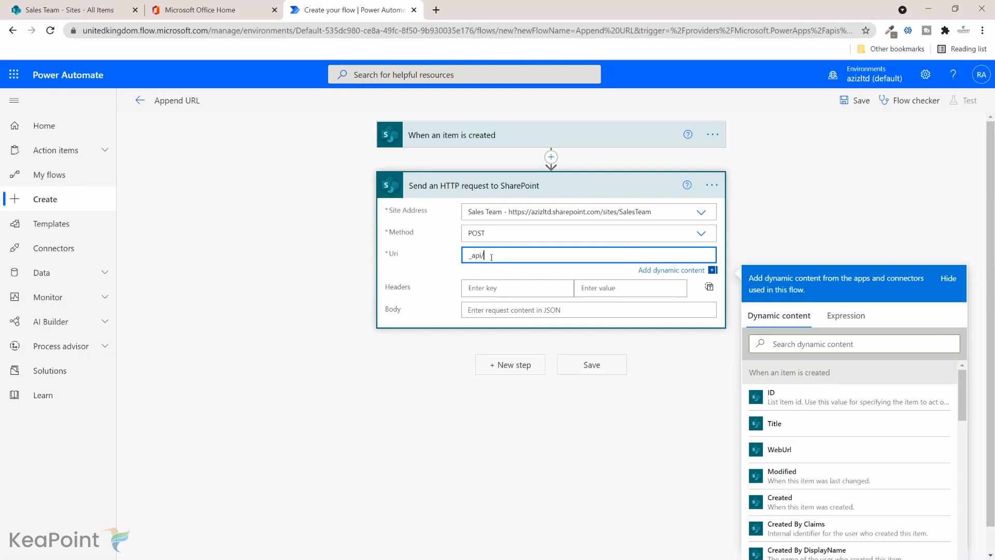
type("web/")
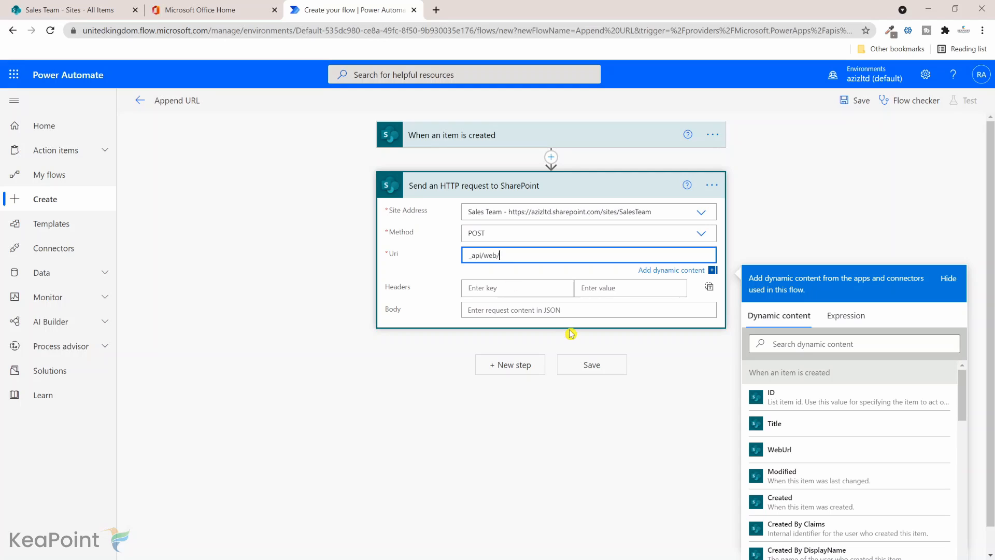
type("lists")
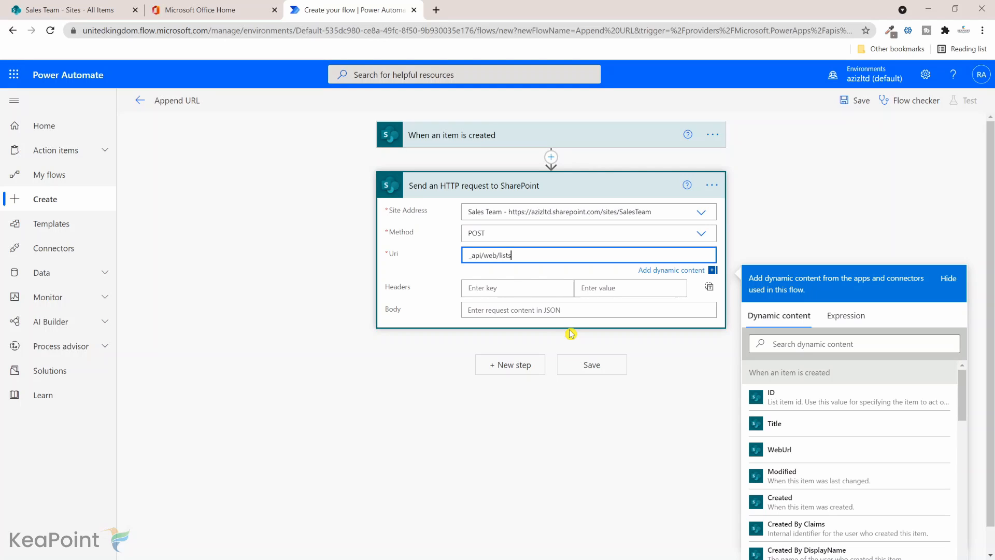
type("/")
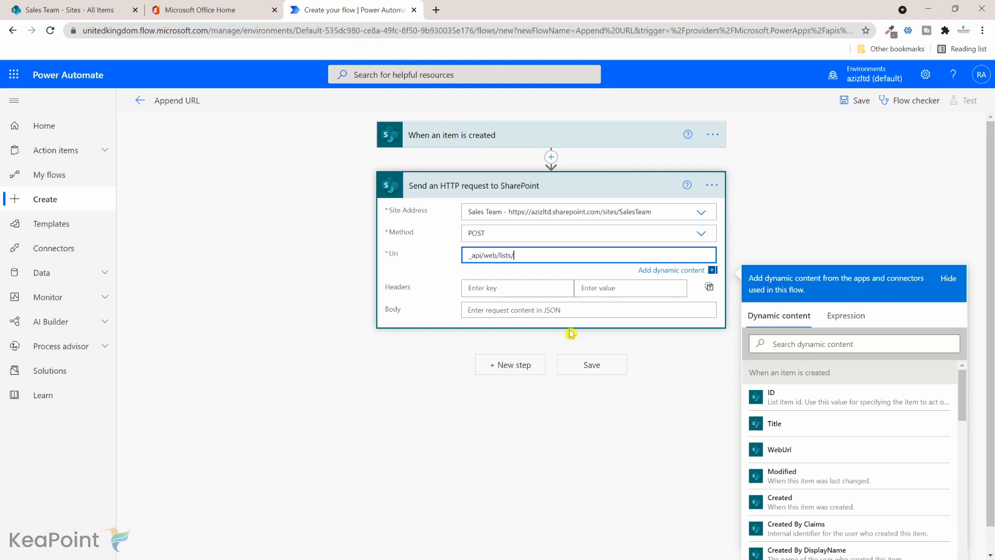
type("GetByTitle('Sites")
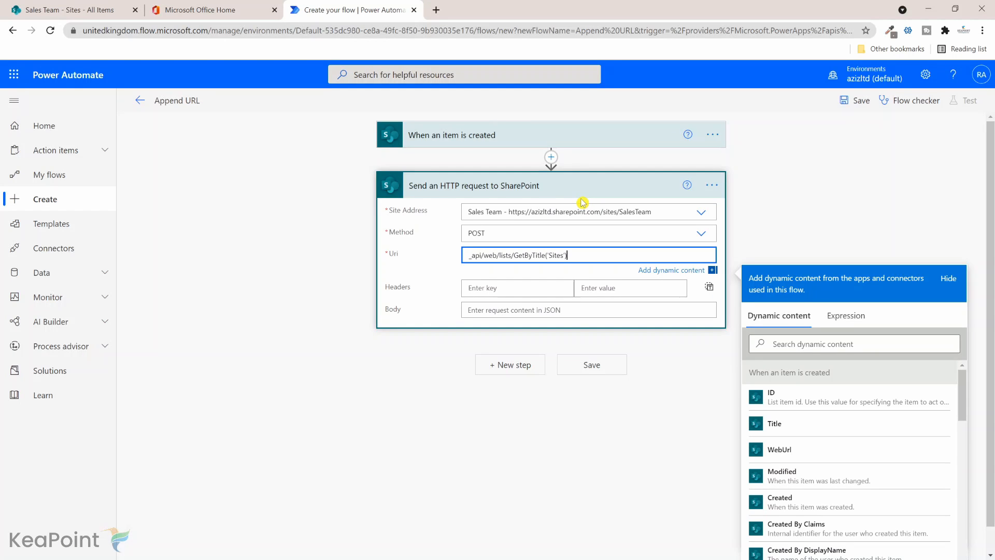
type("/")
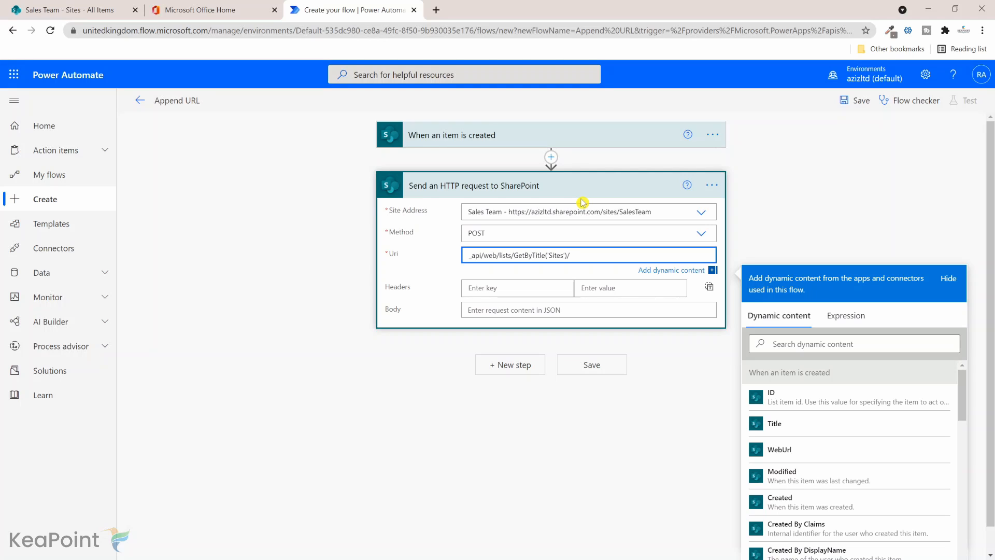
type("items")
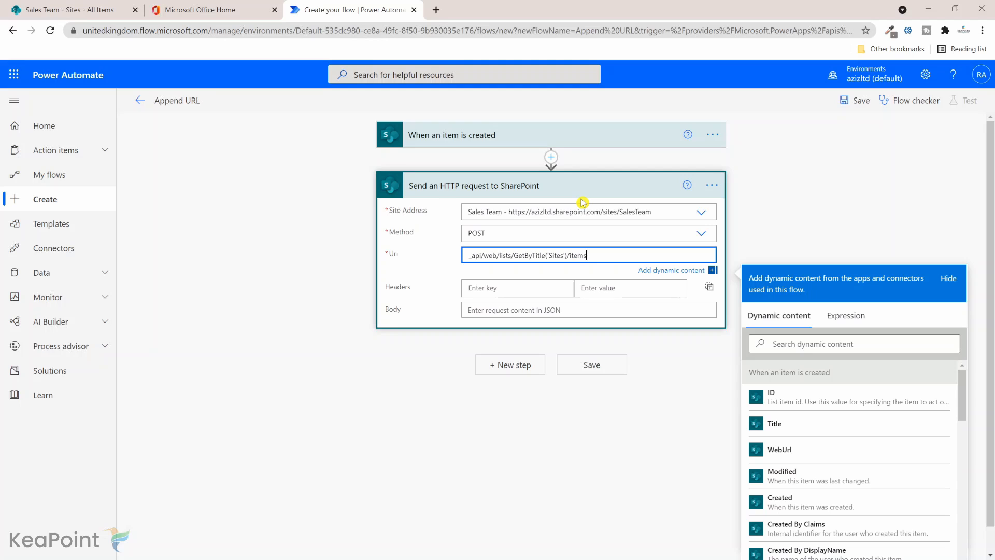
type("(")
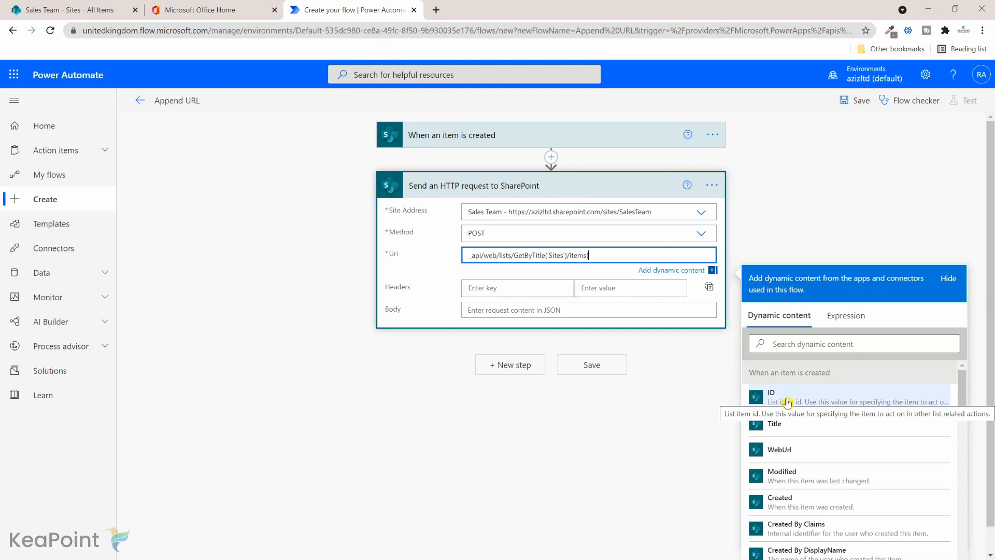
left_click(772, 396)
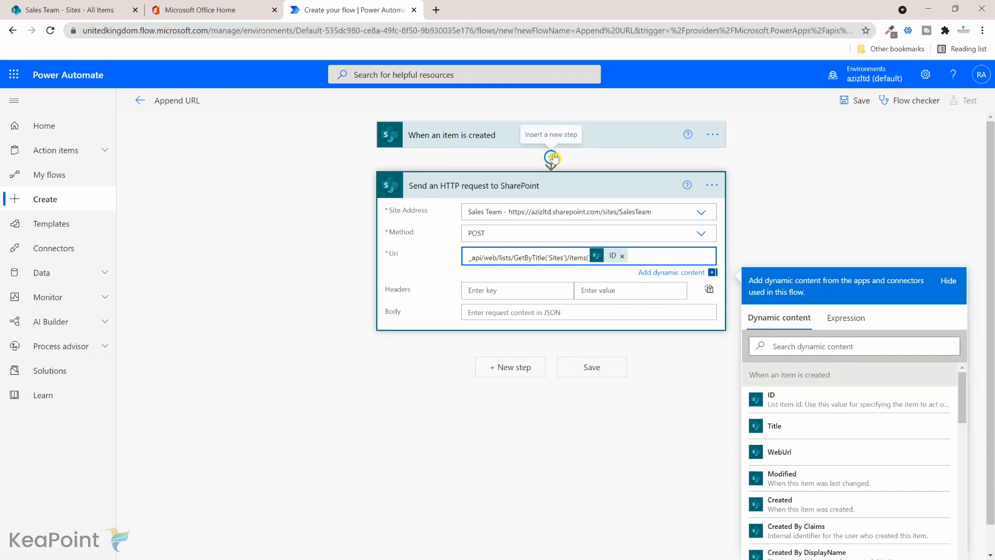
type(")")
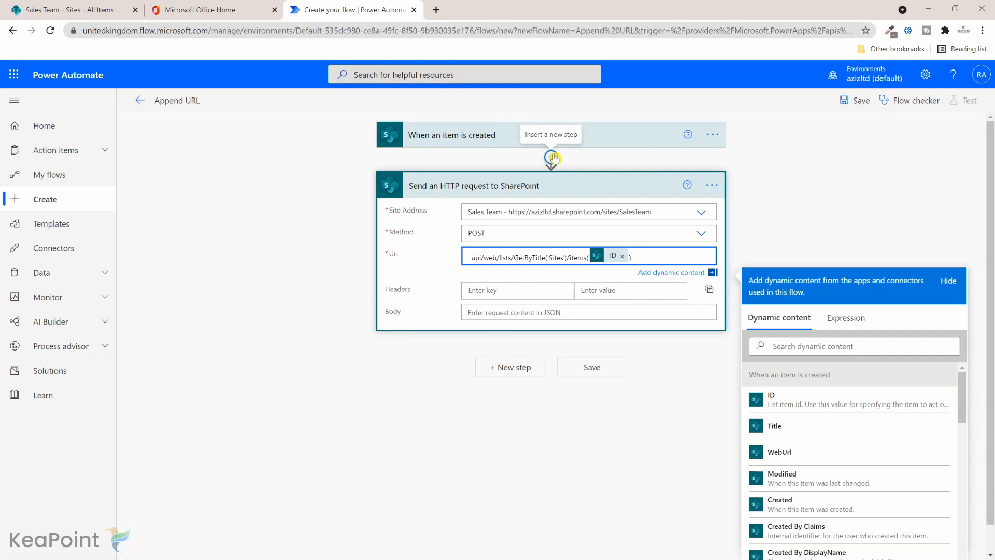
mouse_move(406, 278)
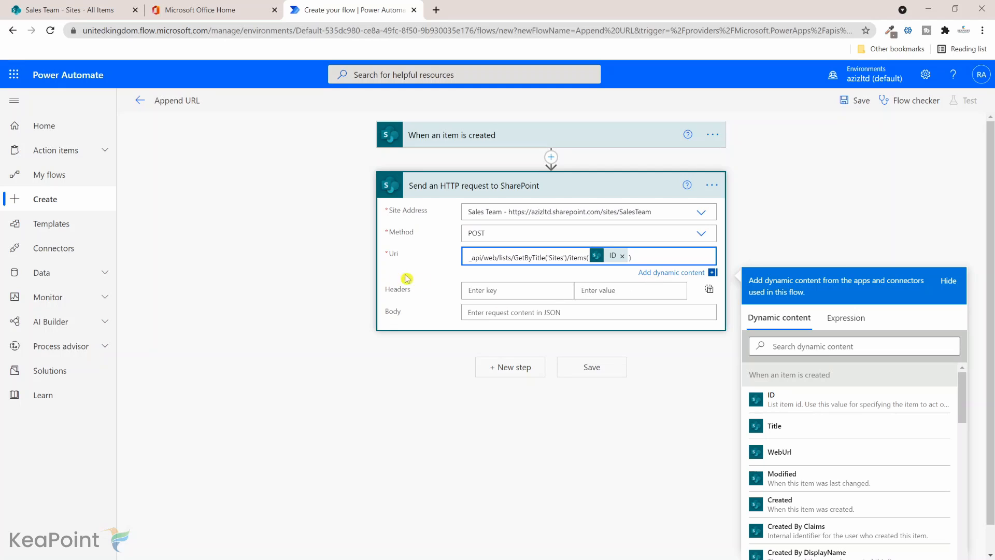
mouse_move(483, 273)
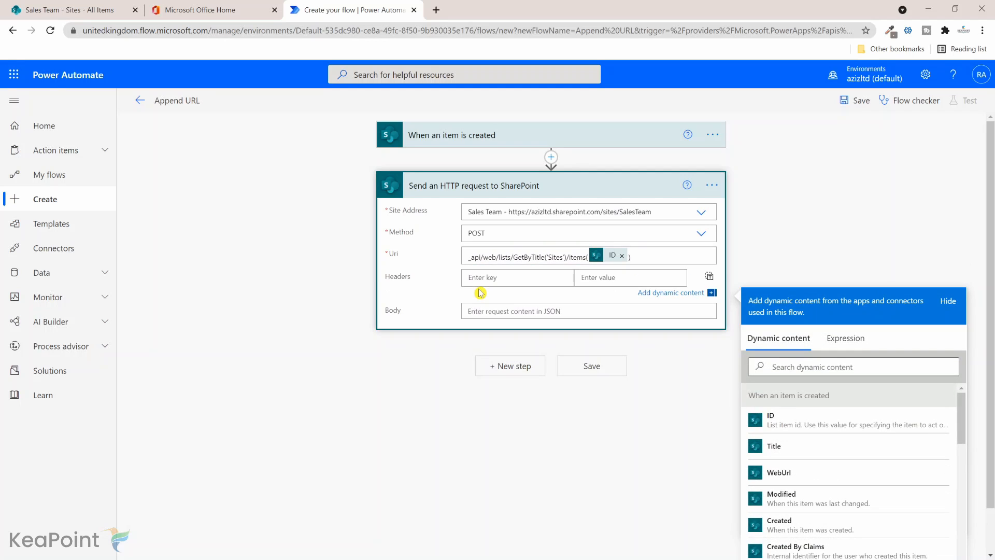
Step: Add a Content-Type header with value application/json;odata=verbose
type("Content-Type")
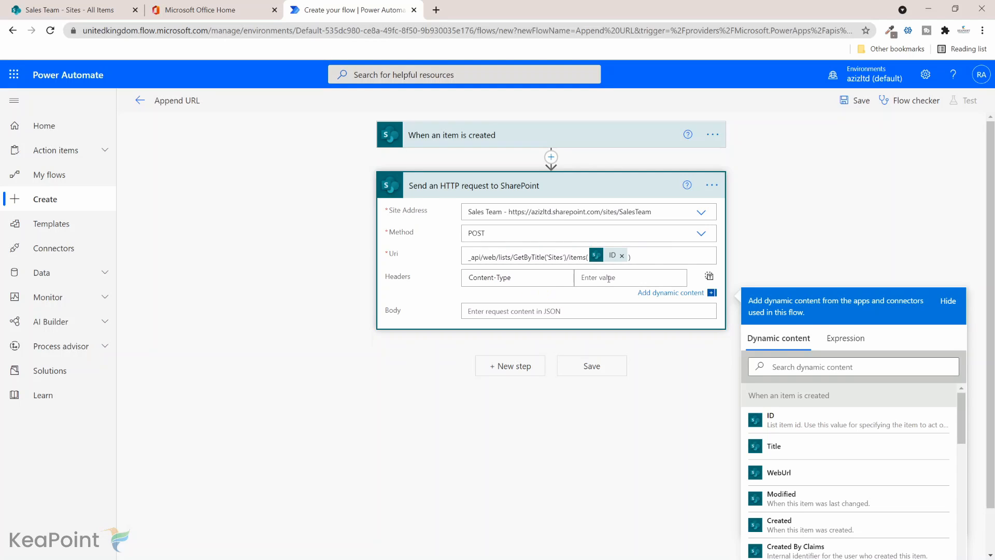
type("application/")
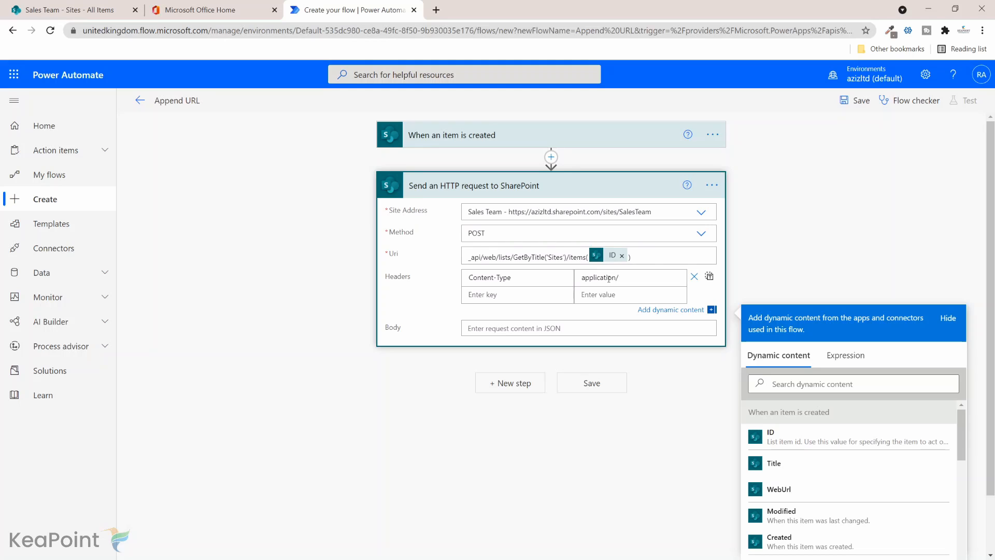
type("json;")
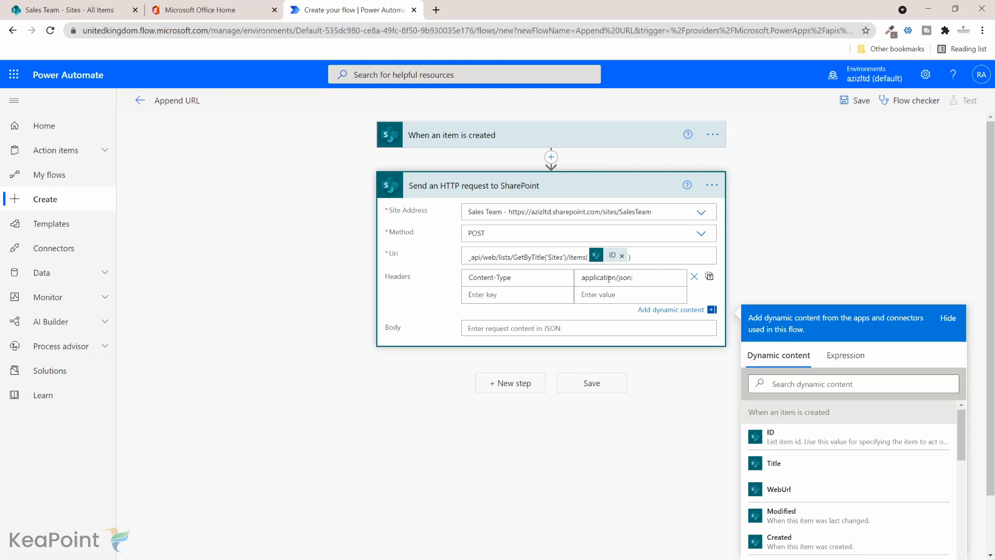
type("odata=")
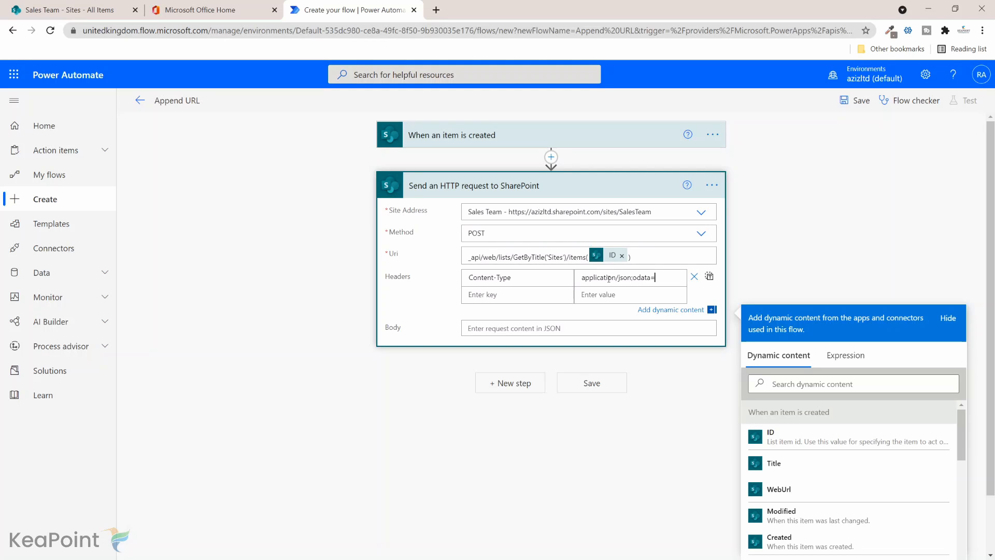
type("verbose")
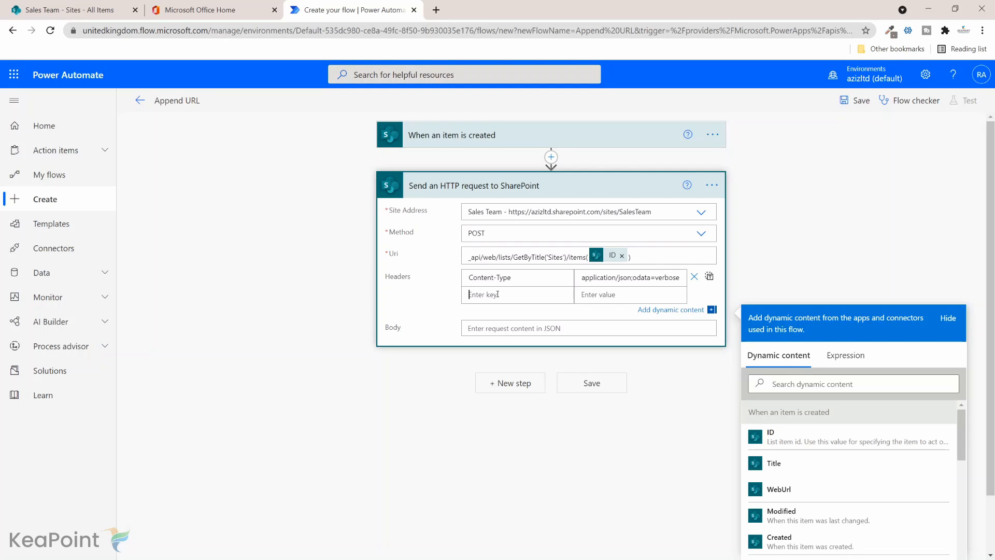
Step: Add an X-HTTP-Method header of MERGE and start an IF-MATCH header key
type("X-HTTP-Method")
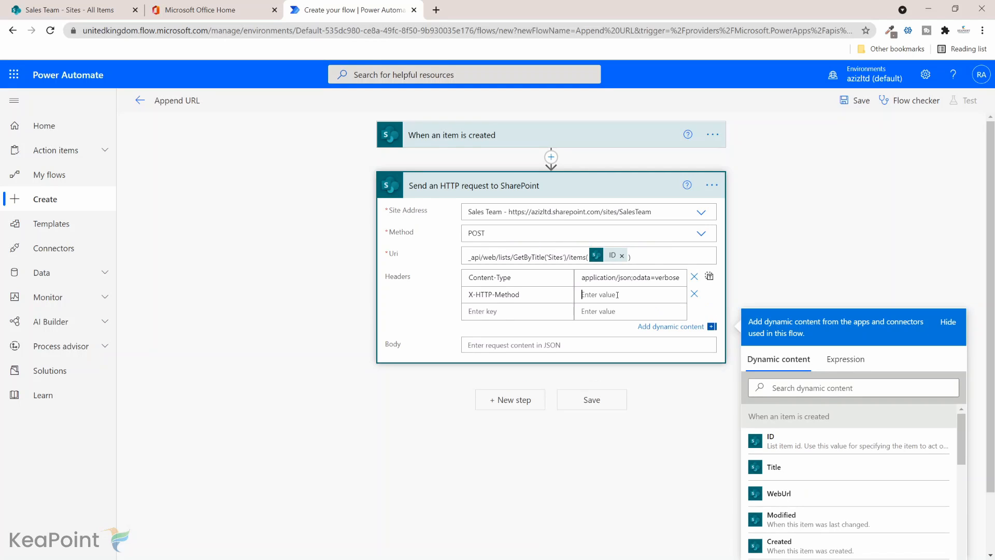
type("MERGE")
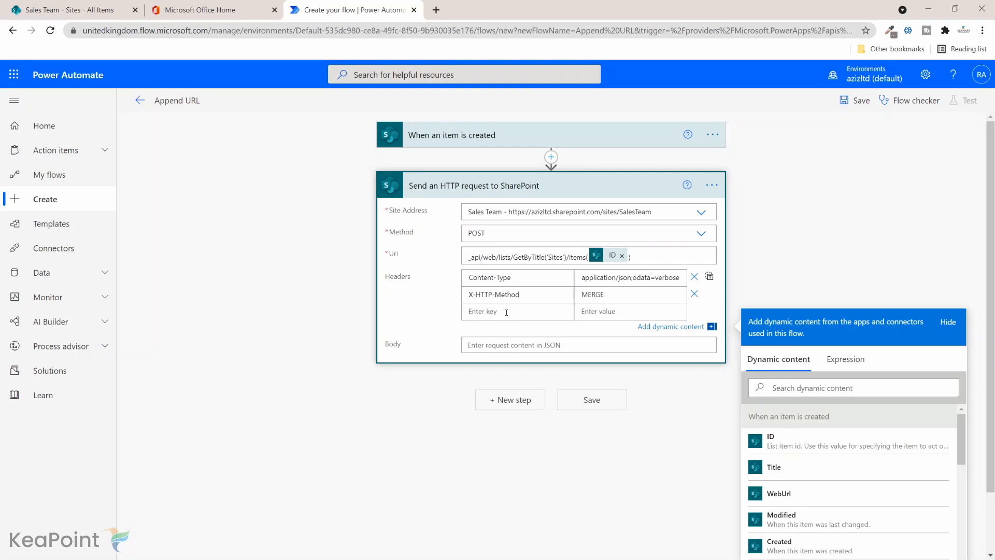
type("If")
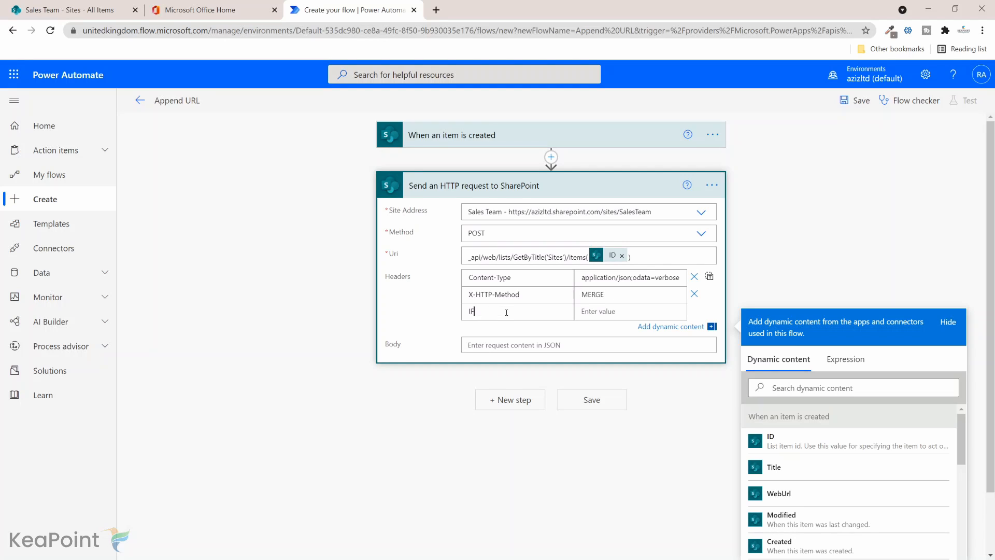
type("F-MATCH")
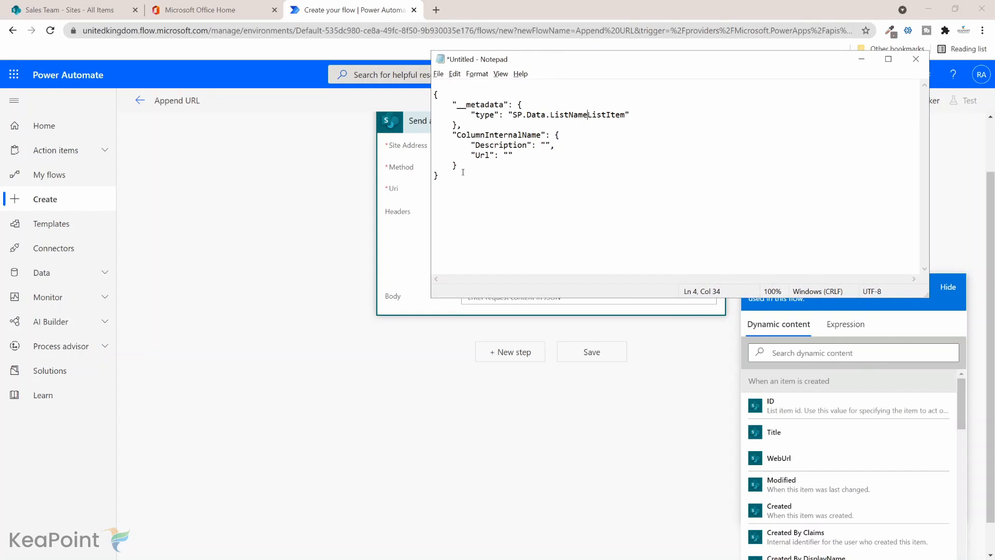
Step: Select and copy the whole JSON template in Notepad, then return to the flow's request body
key("ctrl+a")
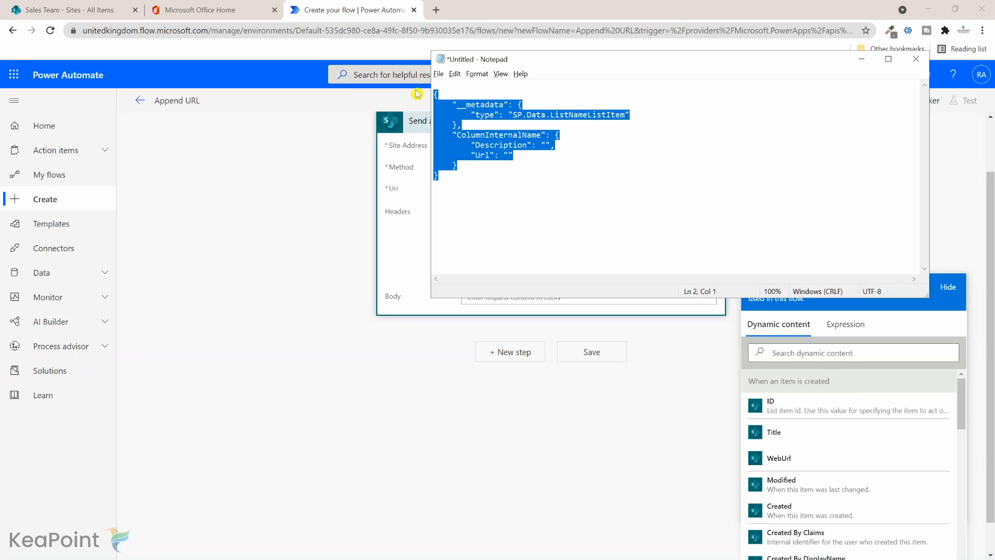
mouse_move(829, 68)
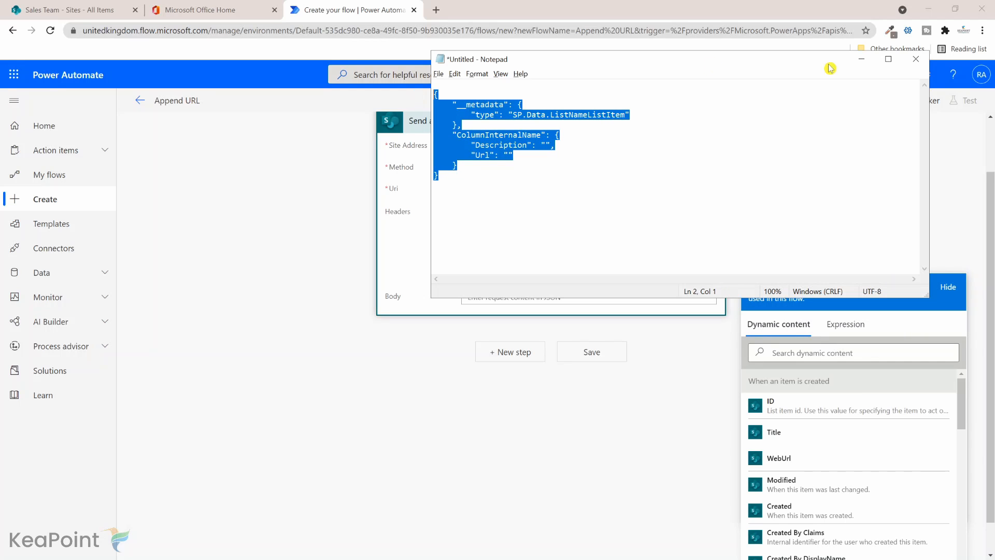
left_click(916, 58)
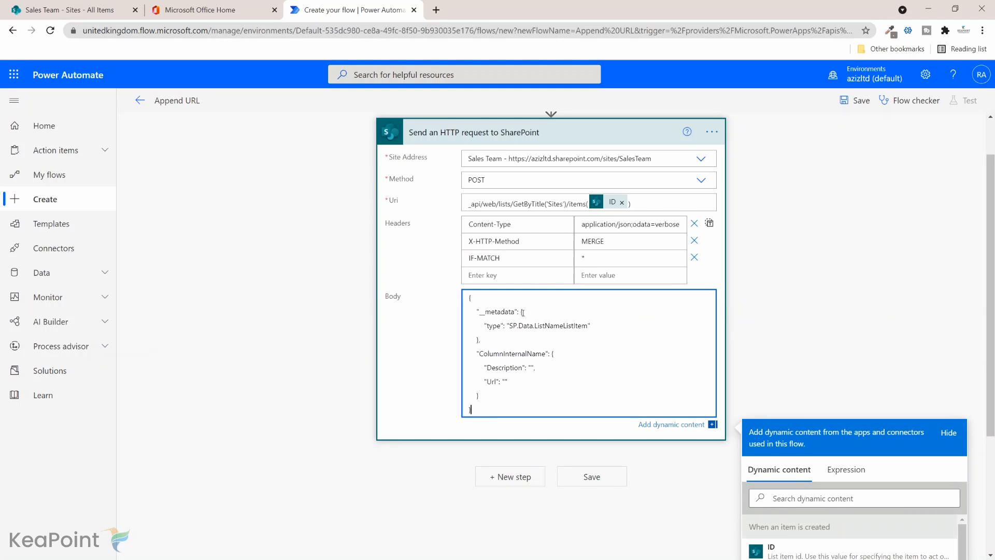
Step: Replace the ListName placeholder so the body type reads SP.Data.SitesListItem
double_click(547, 325)
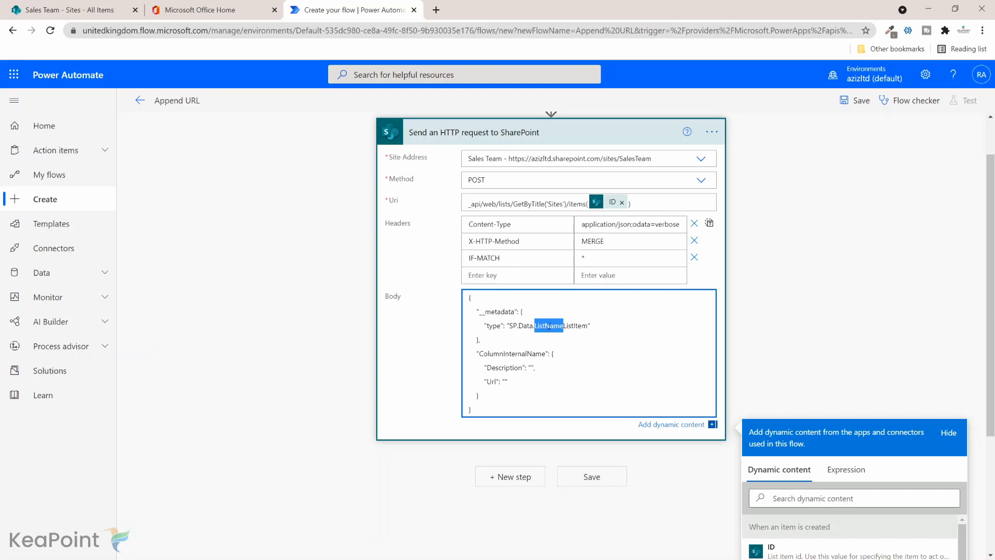
mouse_move(431, 288)
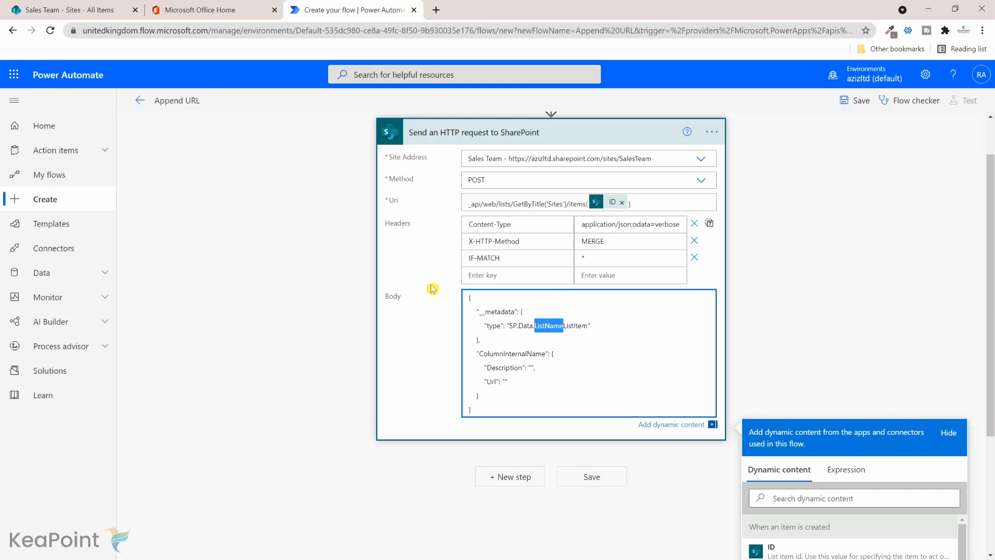
mouse_move(77, 16)
type("Site")
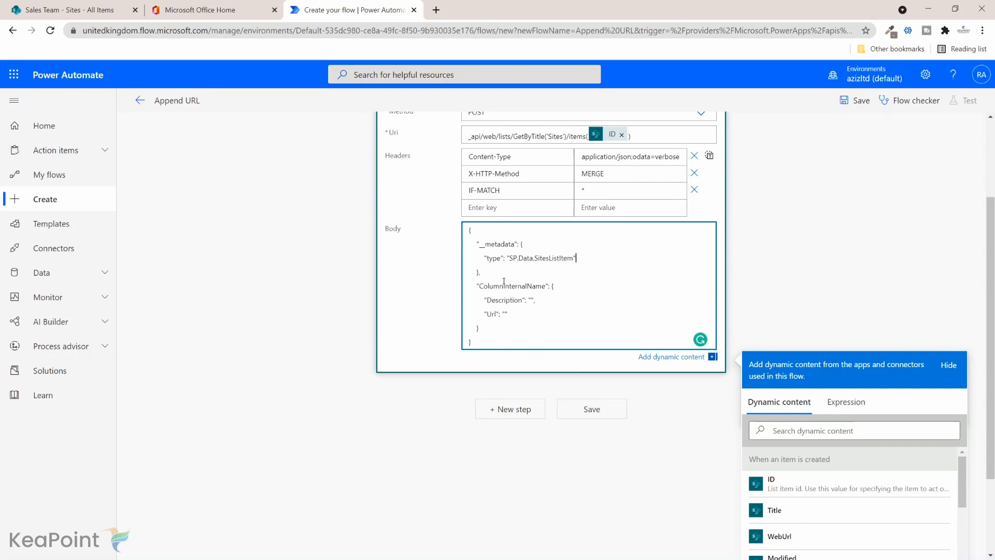
left_click(78, 9)
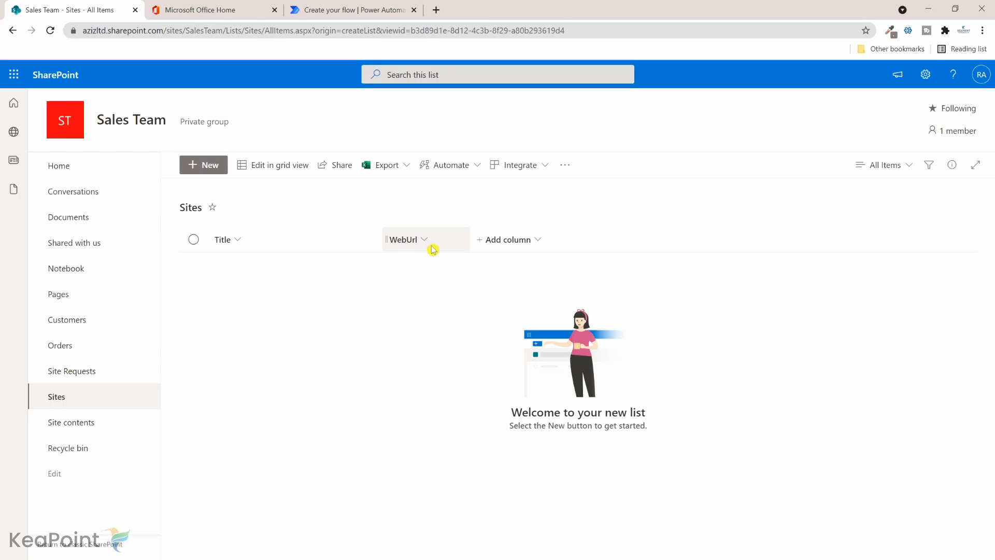
Step: In List settings, rename the WebUrl column to Web Url and return to the list
left_click(924, 75)
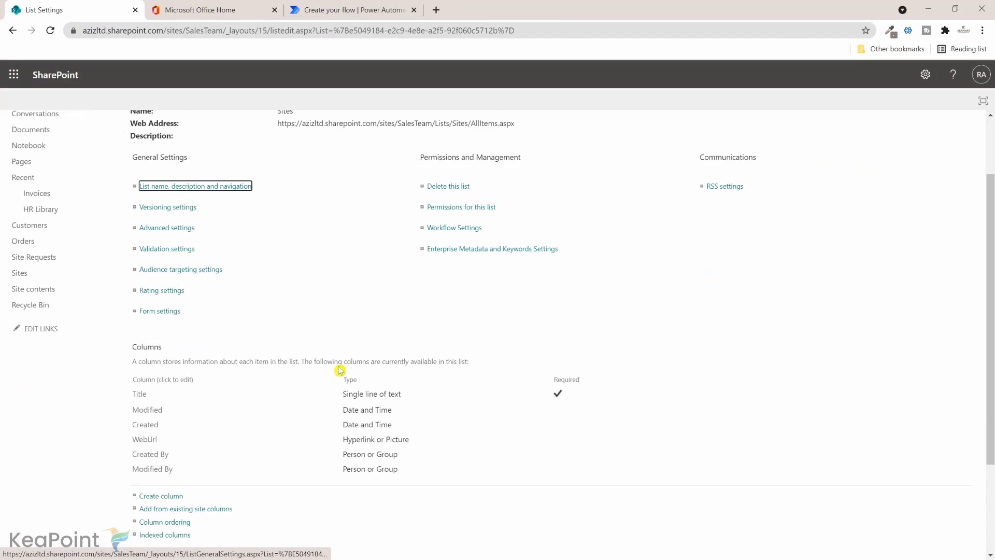
scroll("down", 3)
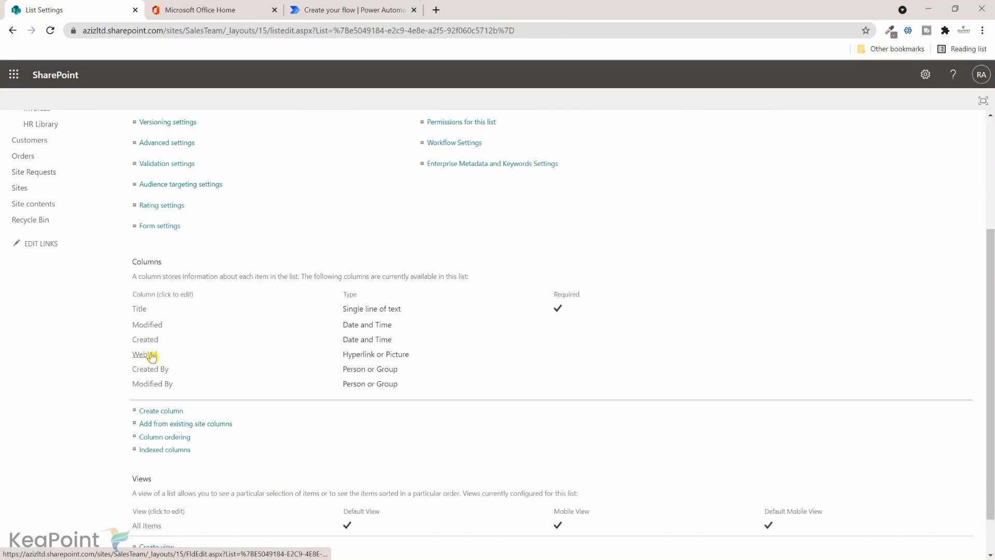
left_click(140, 354)
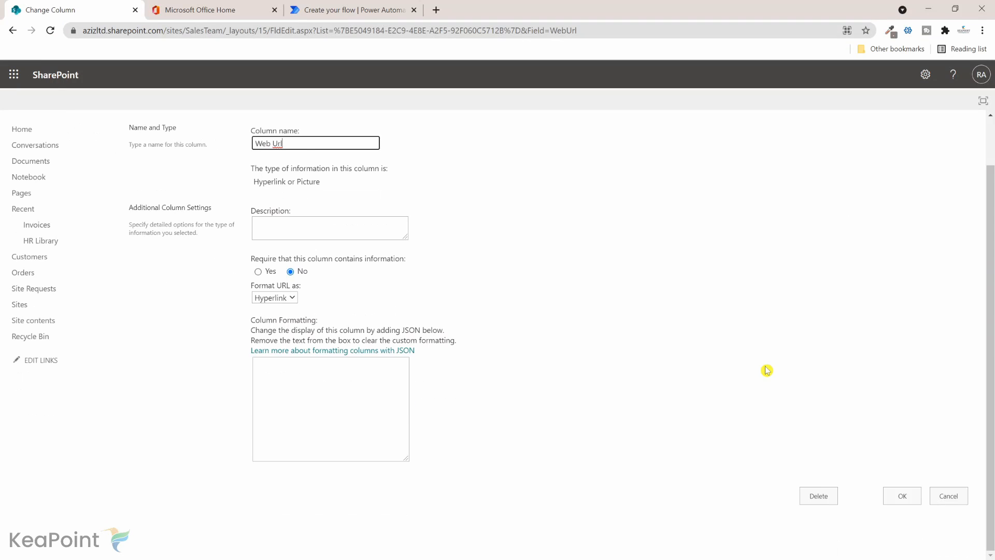
left_click(902, 495)
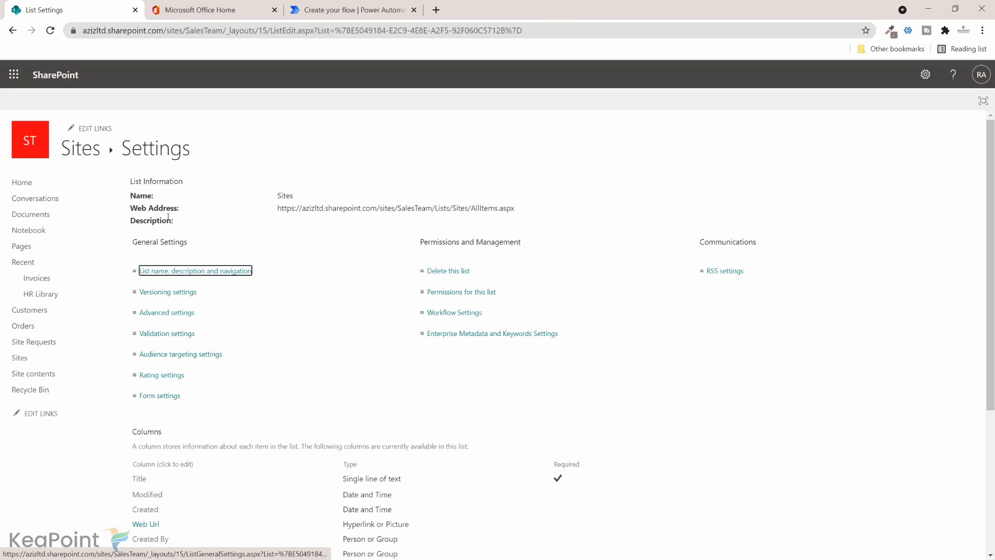
left_click(80, 149)
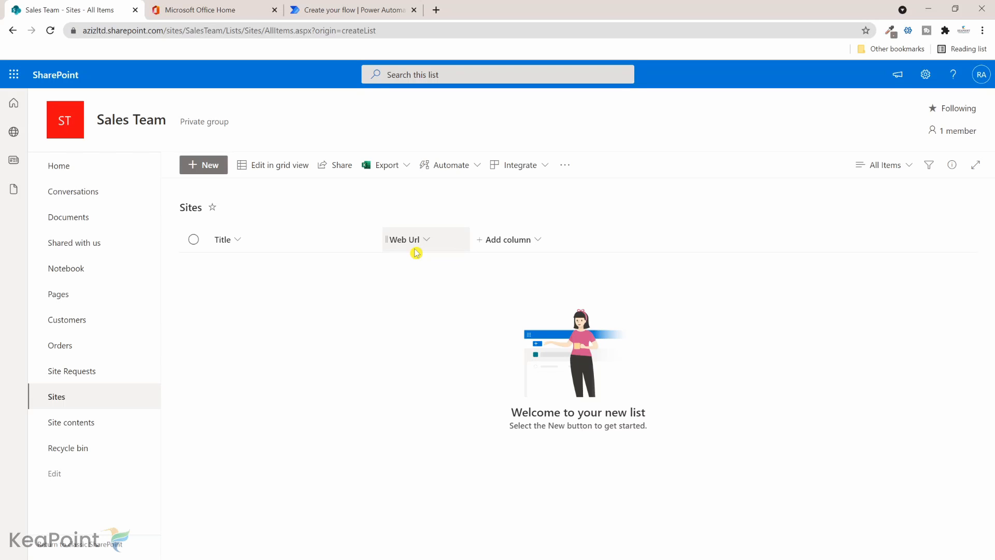
Step: Replace ColumnInternalName with WebUrl and insert the item's Title as the Description value
left_click(366, 9)
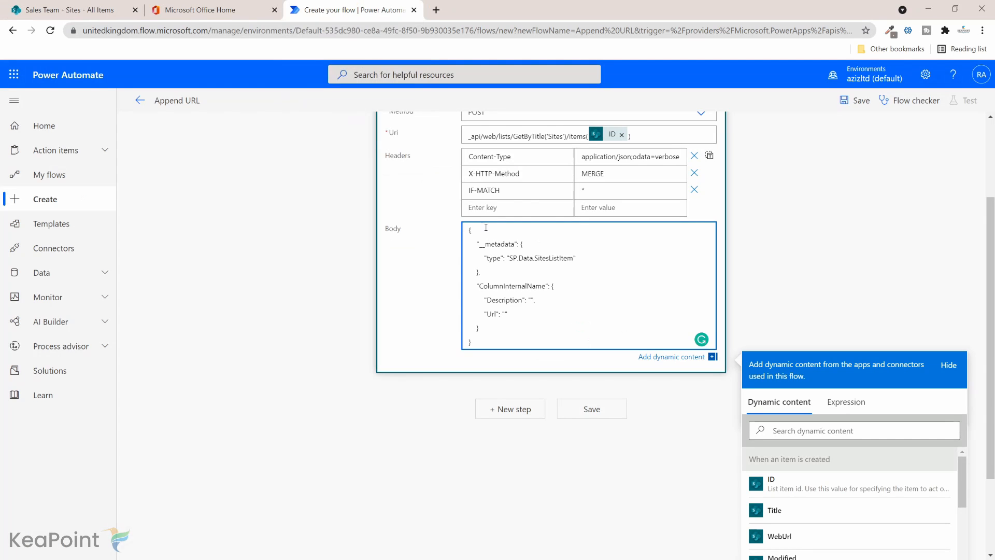
right_click(511, 286)
type("\"WebUrl")
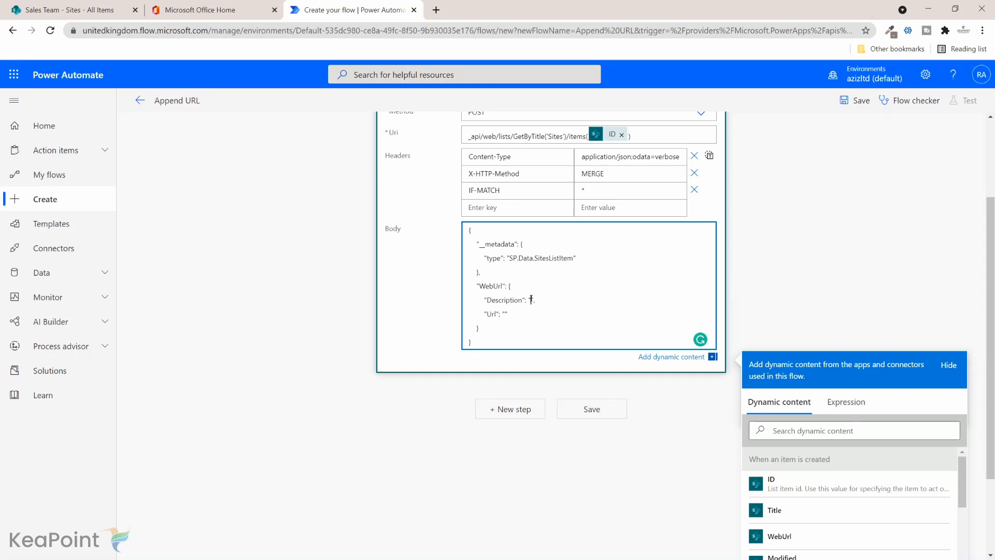
scroll("down", 3)
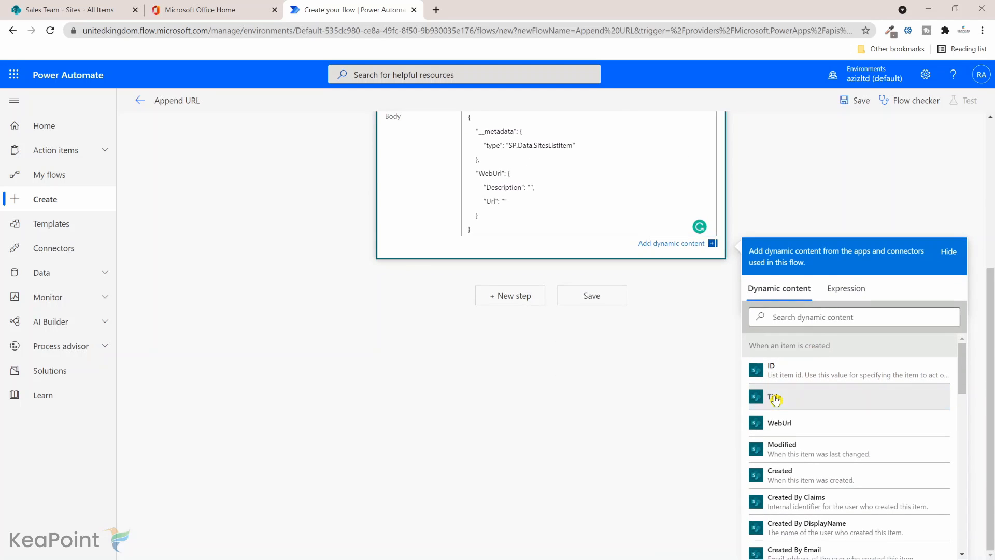
left_click(775, 399)
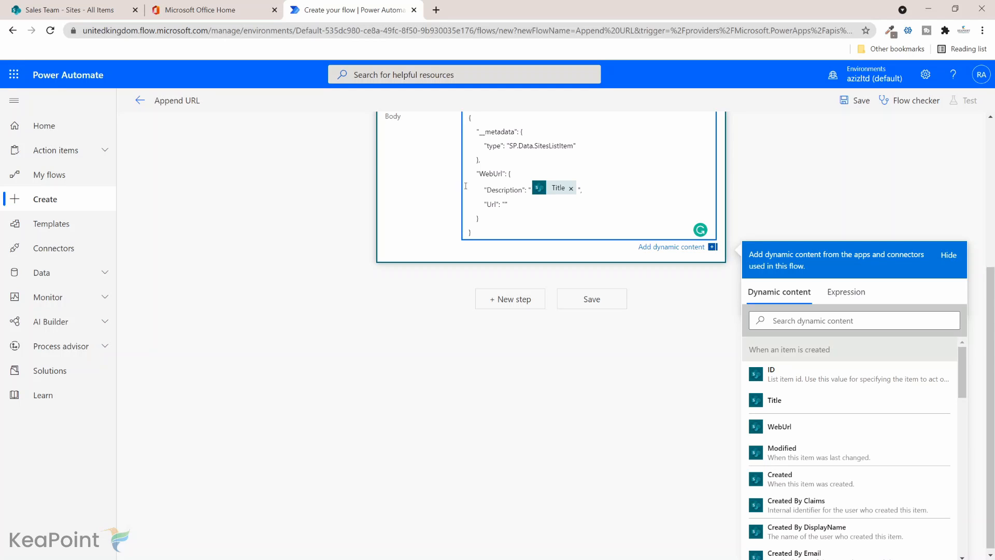
Step: Copy the Sales Team site's base URL from the SharePoint address bar for the Url field
left_click(73, 10)
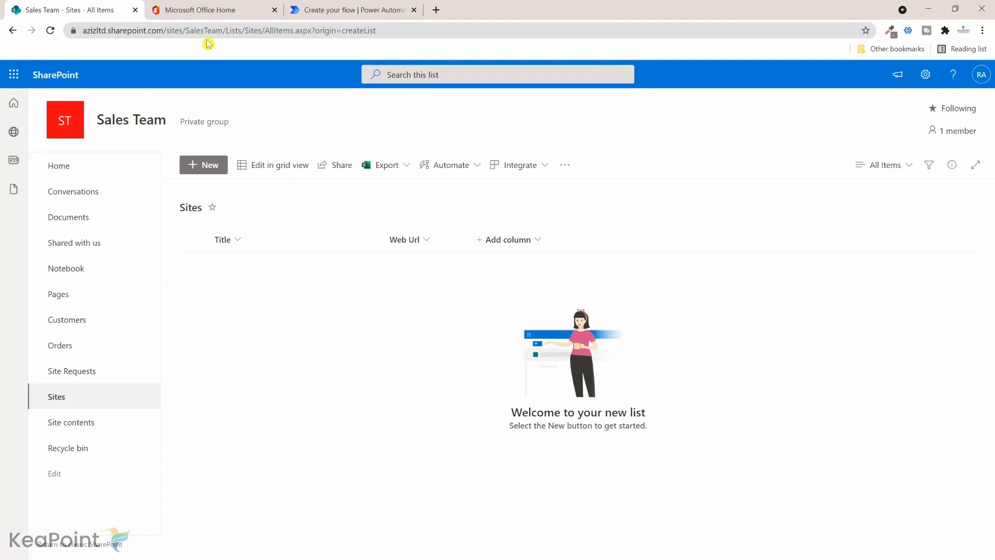
left_click(197, 30)
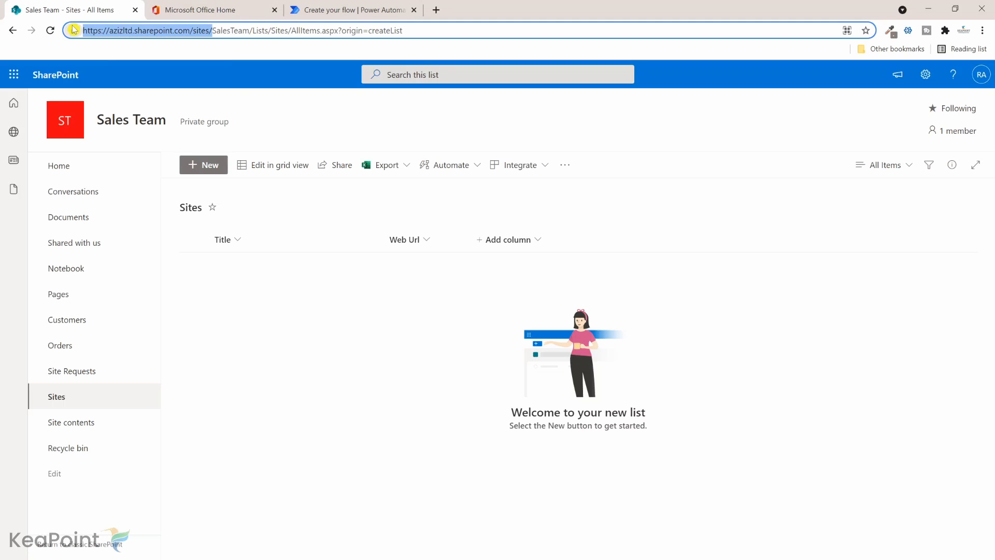
left_click(352, 10)
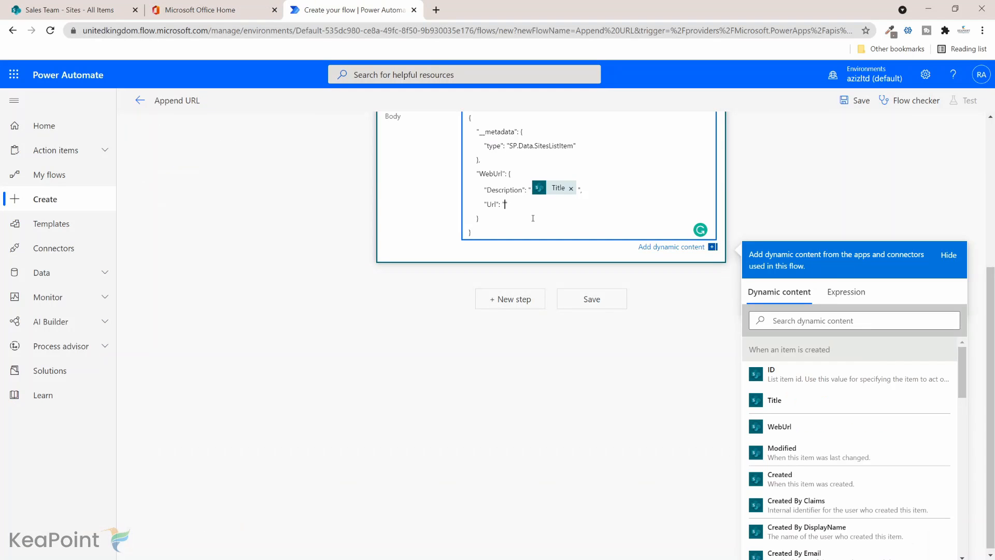
type("https://azizltd.sharepoint.com/sites/")
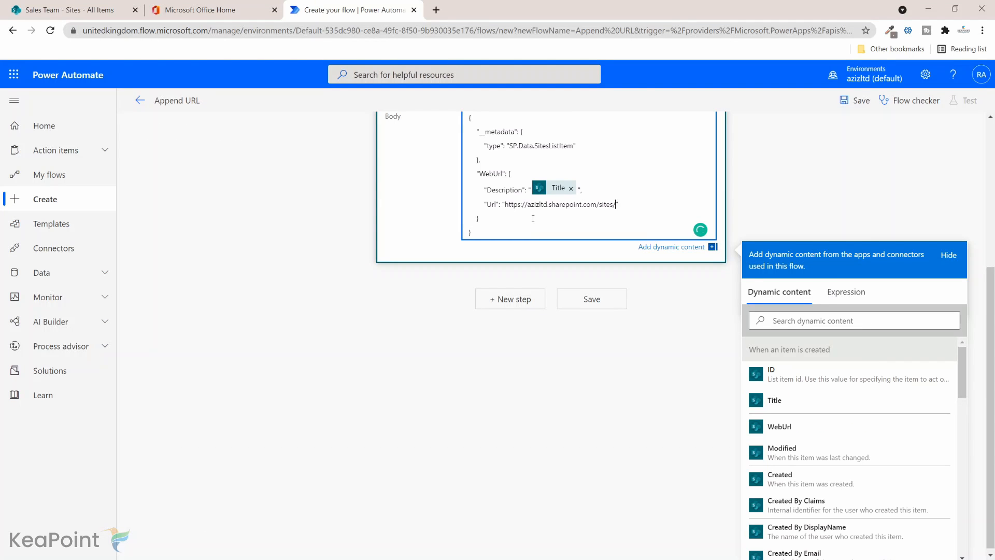
mouse_move(819, 403)
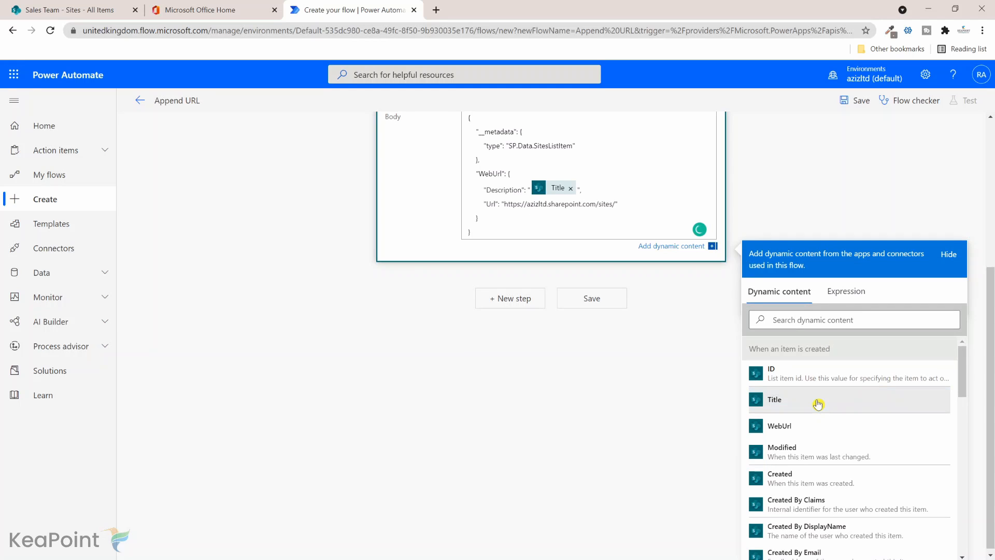
left_click(818, 400)
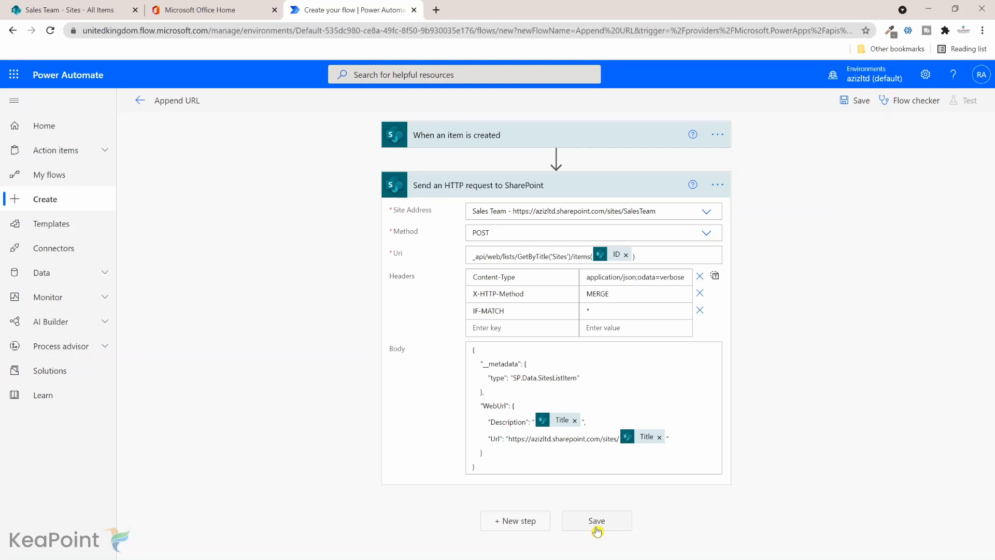
Step: Save the Append URL flow and return to the Sales Team - Sites browser tab
left_click(597, 521)
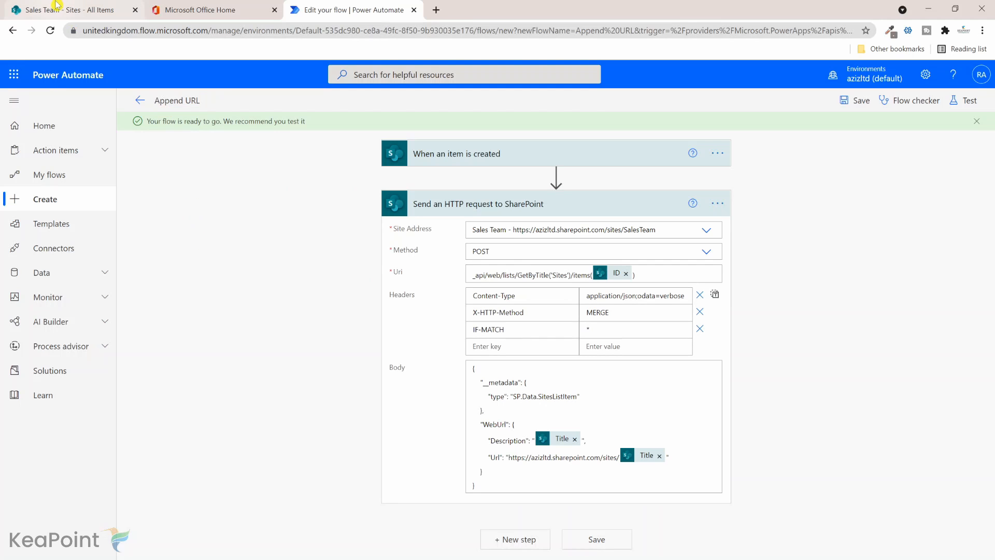
left_click(67, 10)
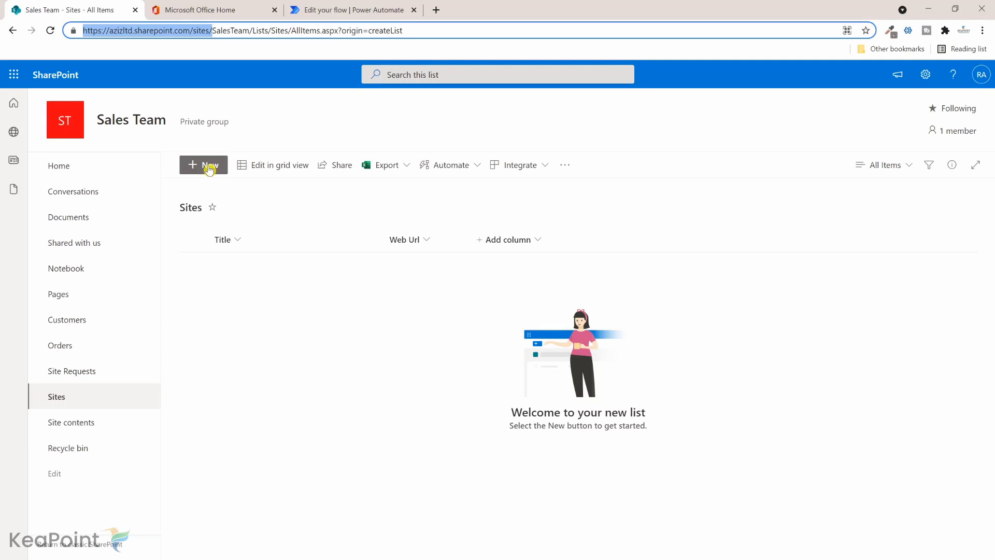
Step: Create a new Sites list item titled microsoft and save it
left_click(203, 165)
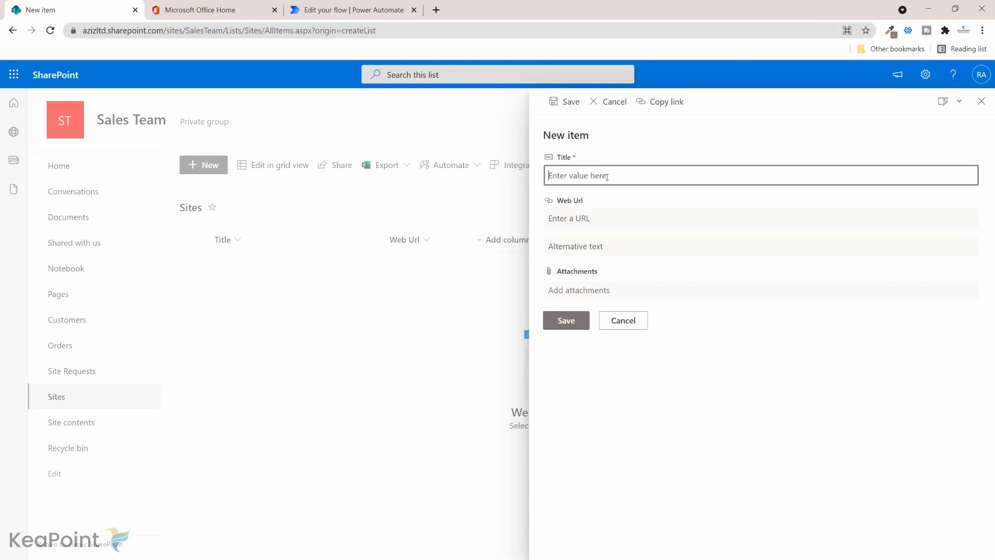
type("microsoft")
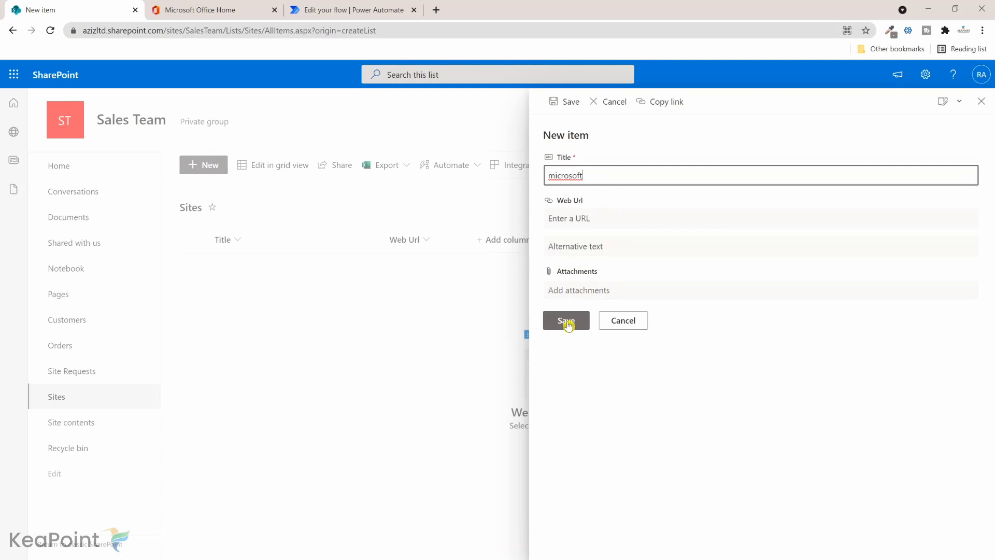
left_click(566, 321)
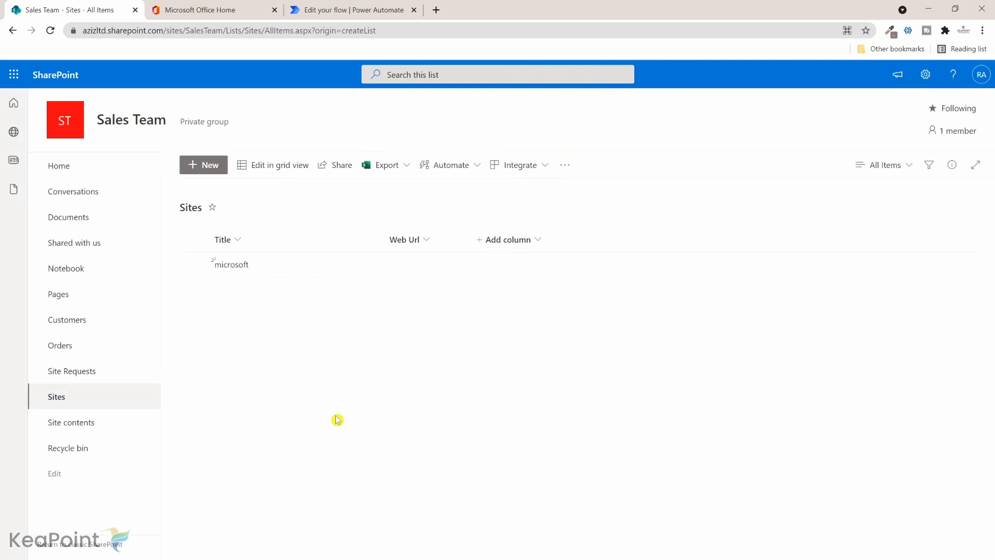
mouse_move(411, 318)
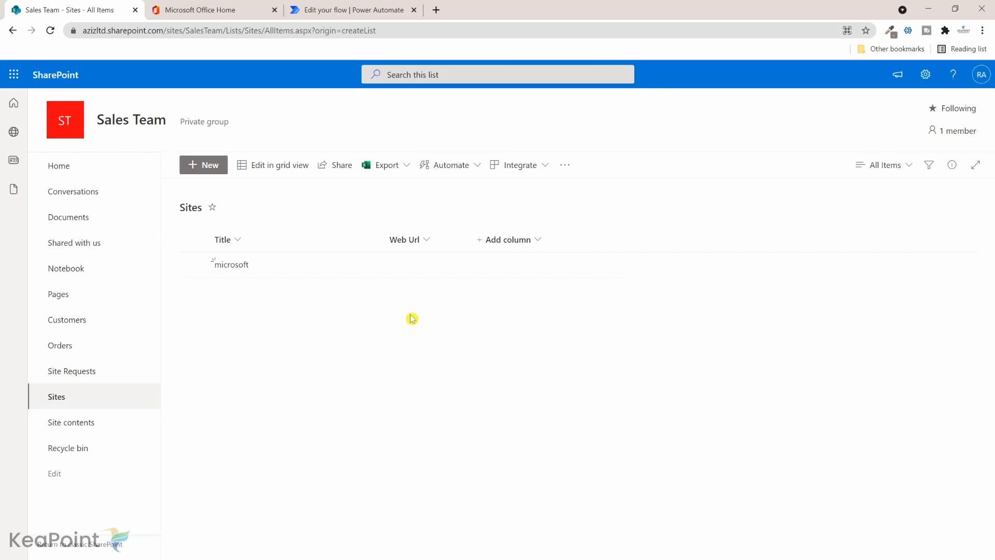
mouse_move(188, 149)
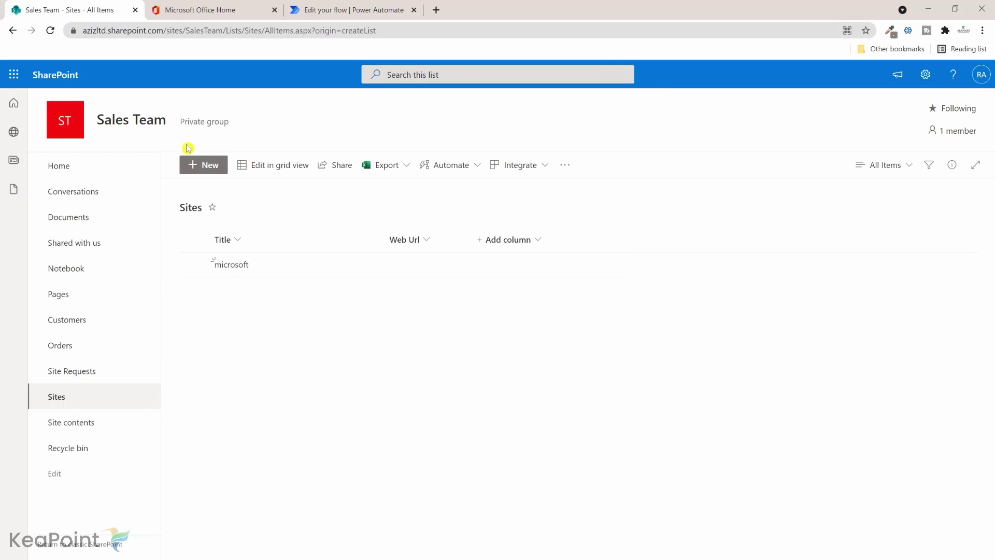
mouse_move(181, 30)
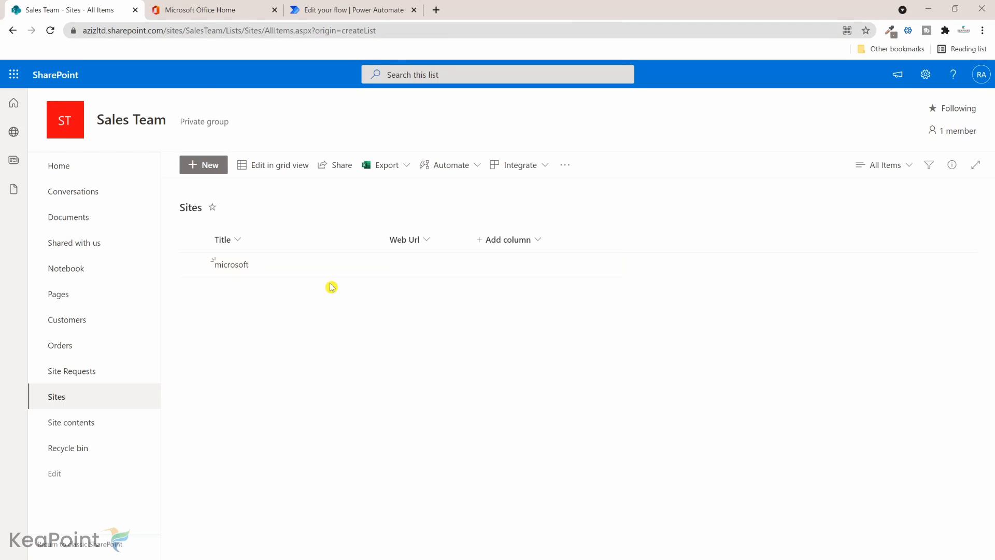
Step: Return to the Append URL flow's details page and refresh its run history
left_click(357, 9)
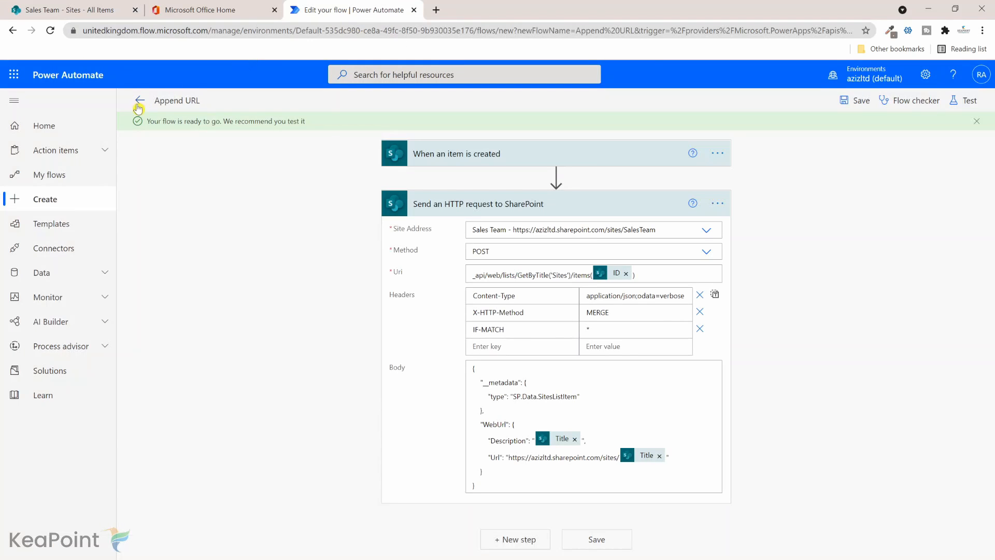
left_click(139, 102)
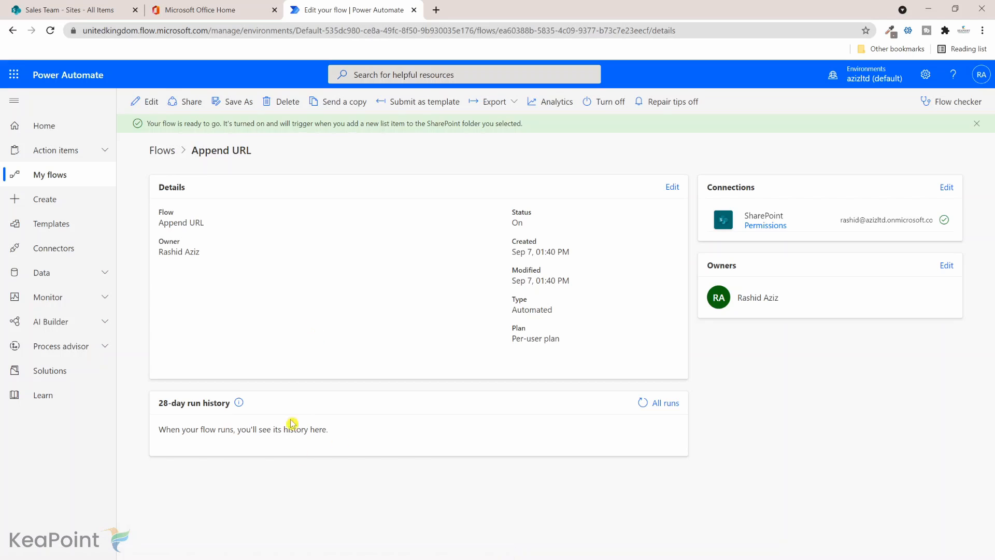
left_click(976, 124)
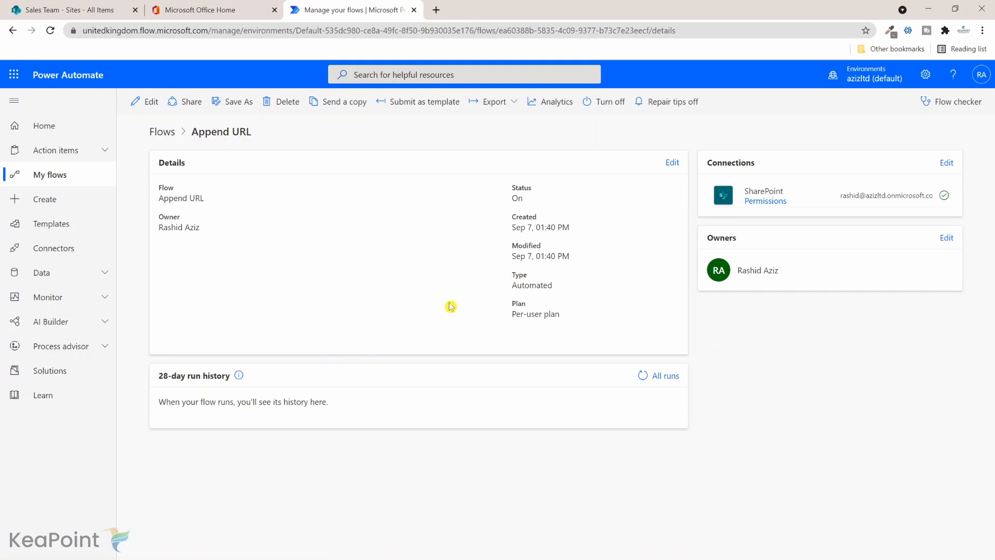
mouse_move(303, 195)
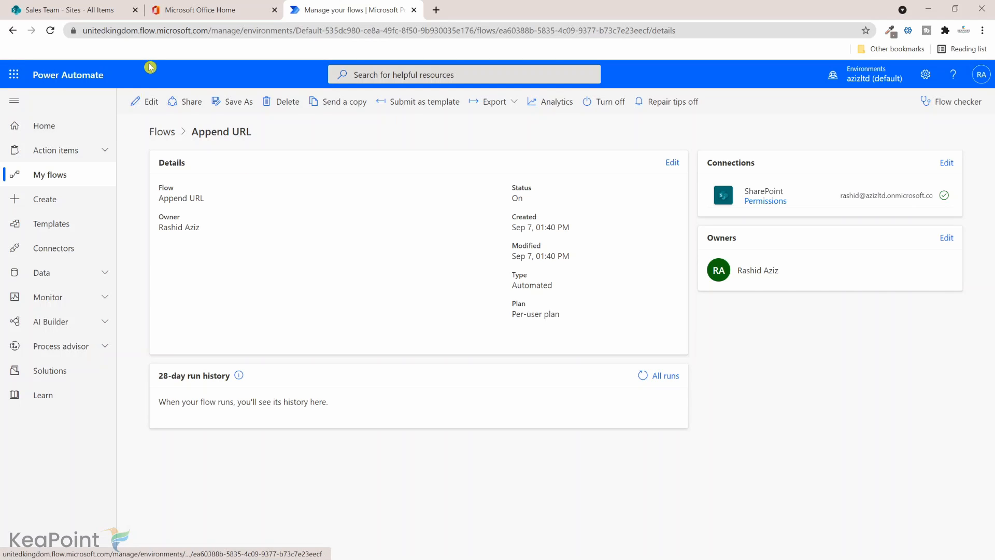
mouse_move(336, 430)
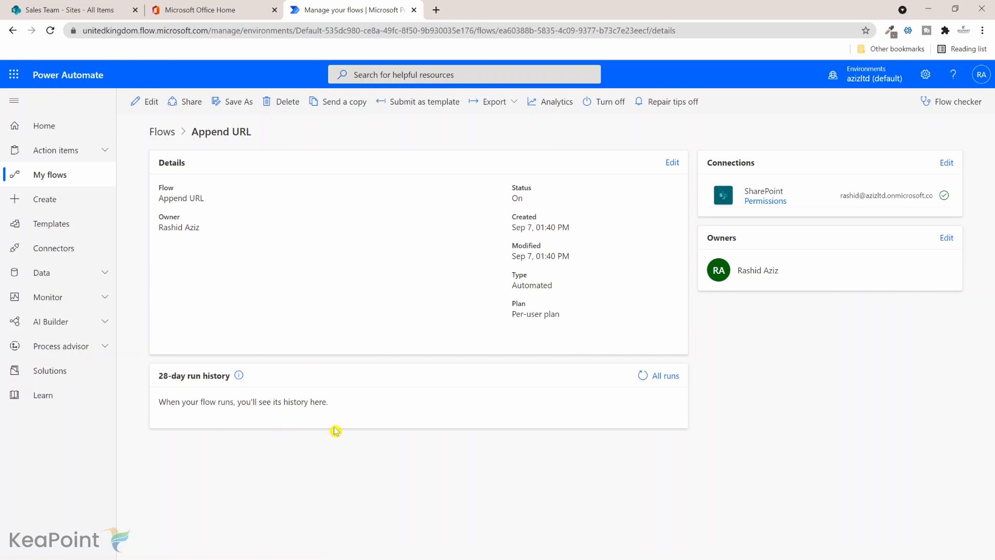
mouse_move(262, 172)
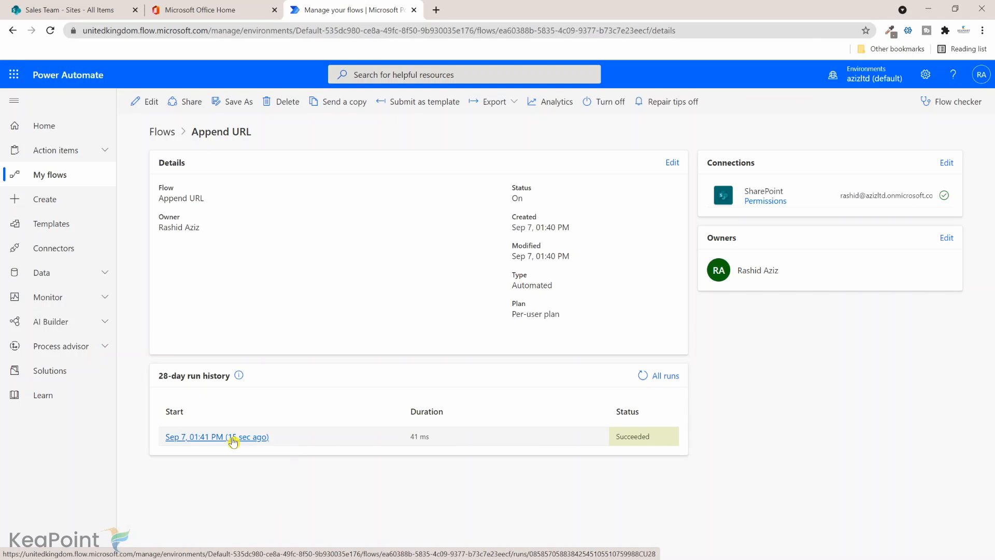
Step: Inspect the succeeded run's HTTP request: MERGE to item 1 with WebUrl .../sites/microsoft
left_click(217, 436)
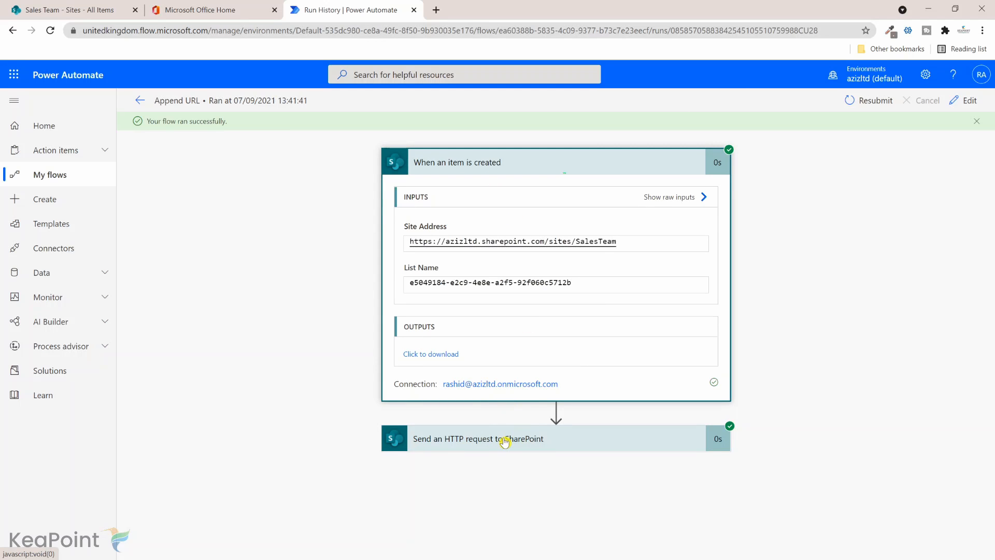
left_click(477, 438)
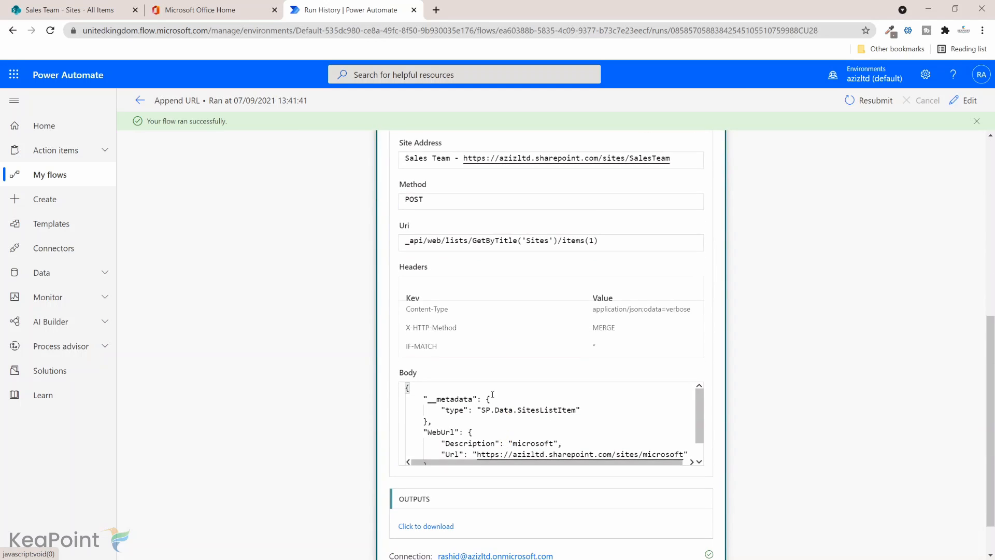
scroll("down", 3)
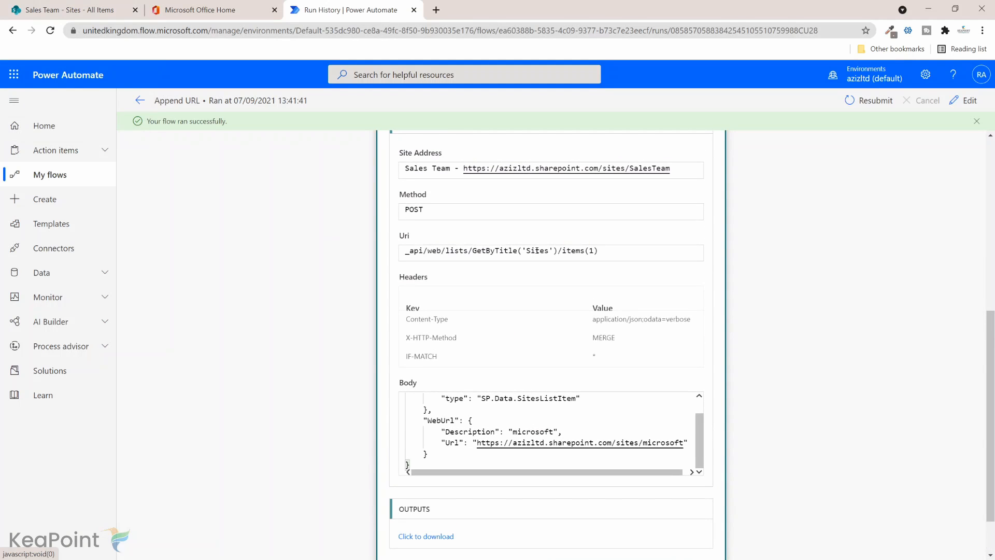
double_click(537, 251)
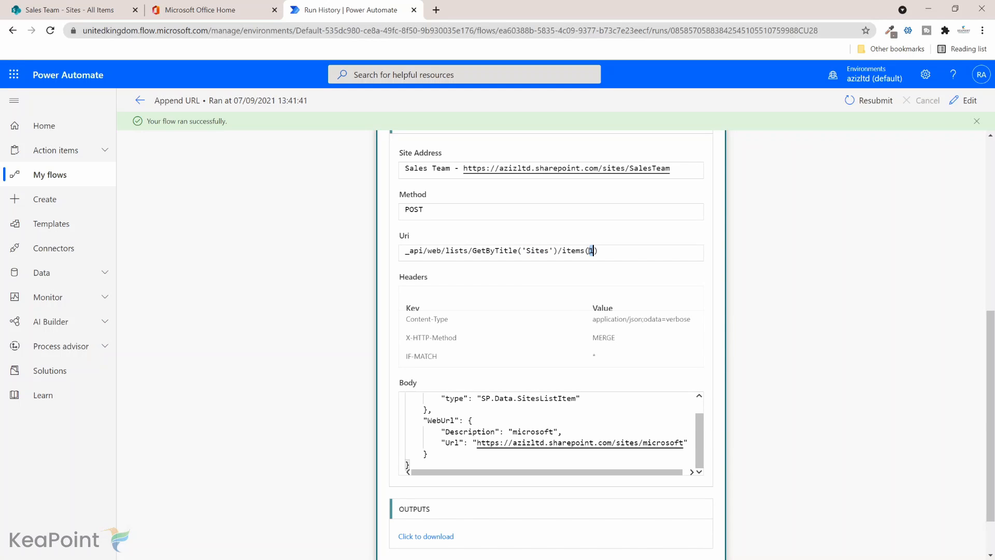
scroll("down", 3)
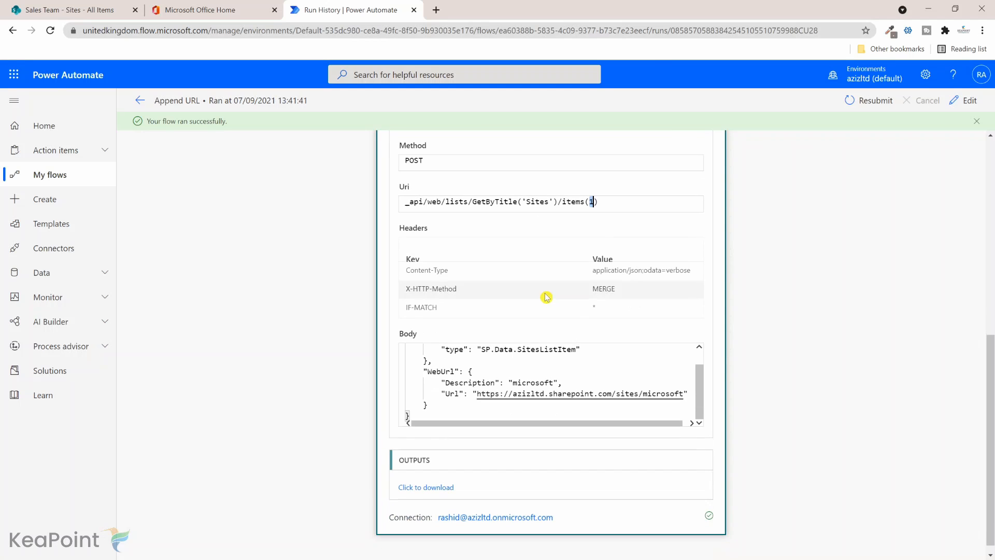
mouse_move(524, 366)
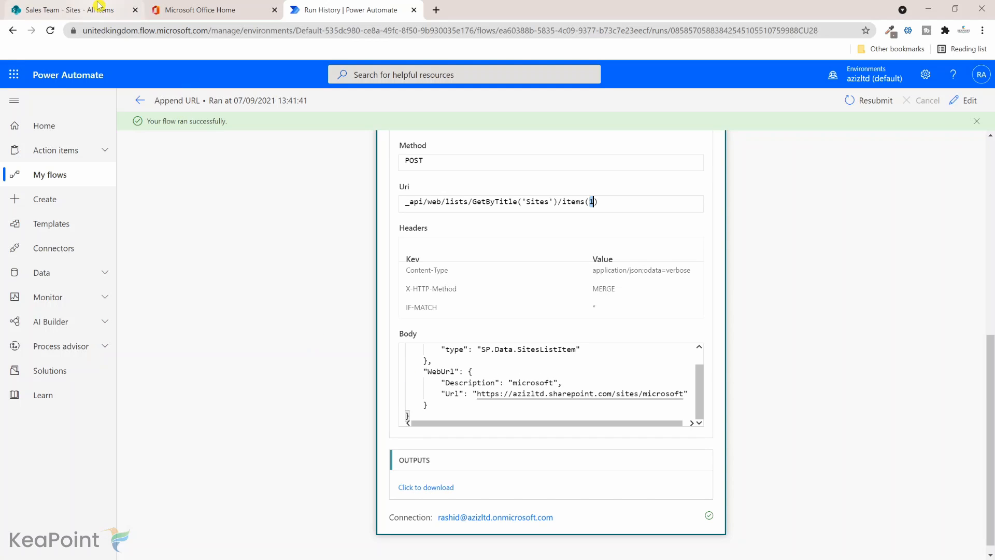
left_click(62, 9)
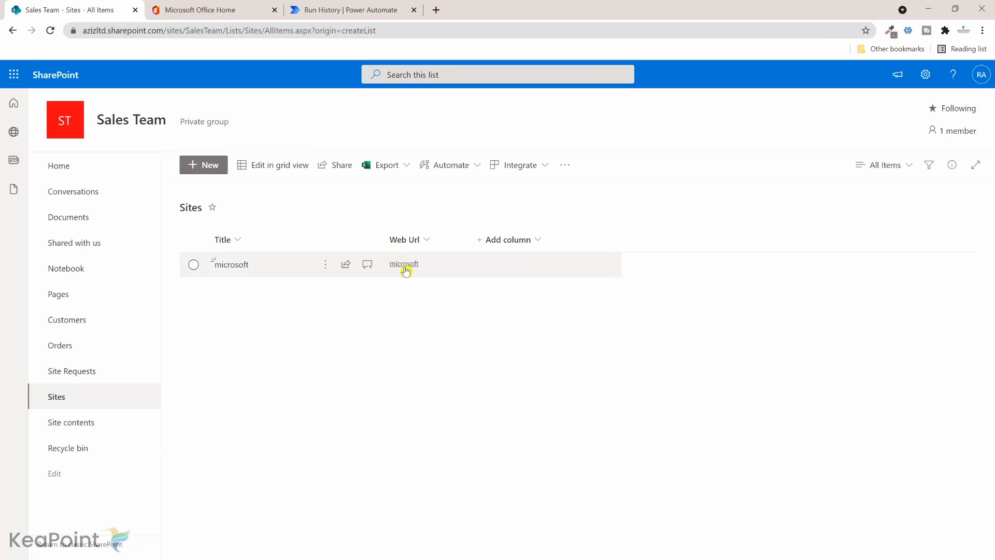
mouse_move(414, 251)
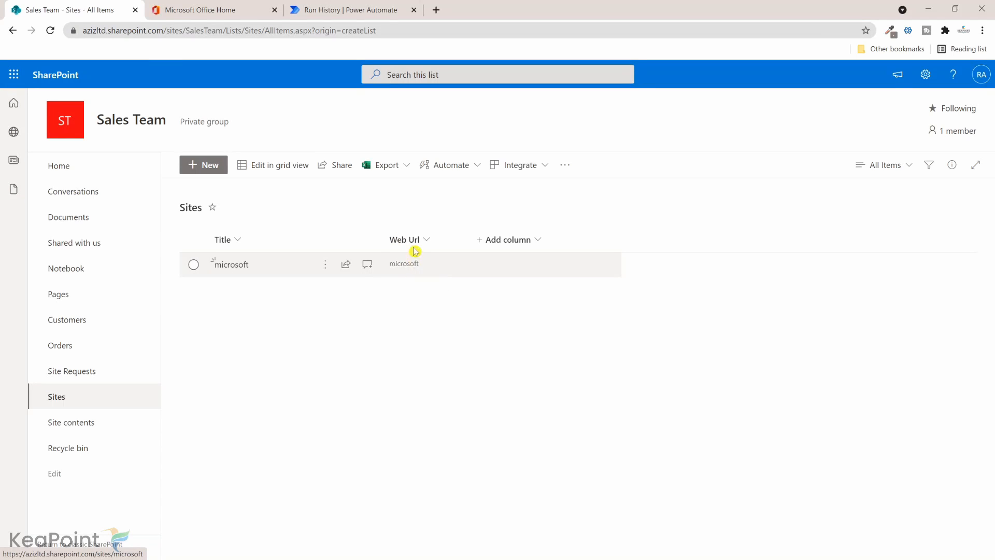
mouse_move(400, 265)
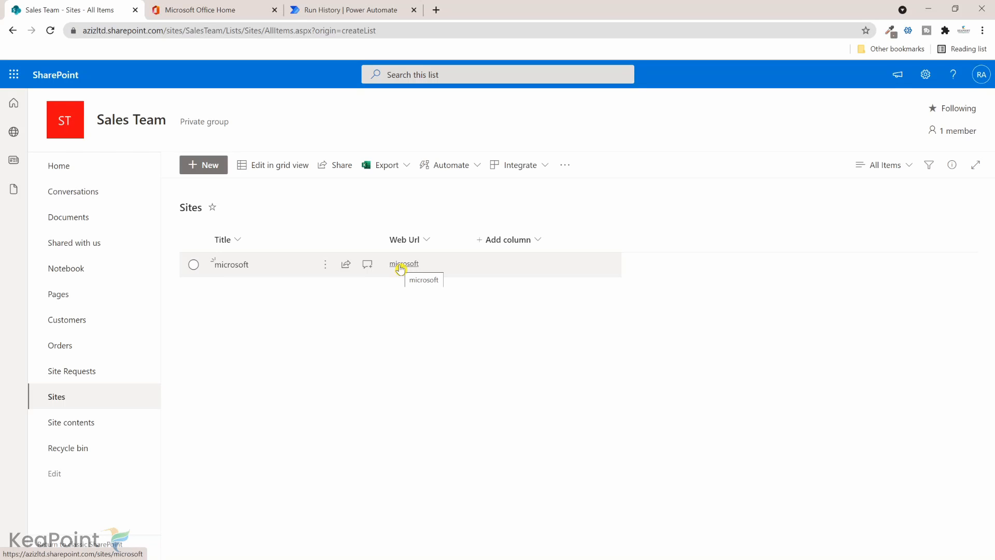
left_click(404, 264)
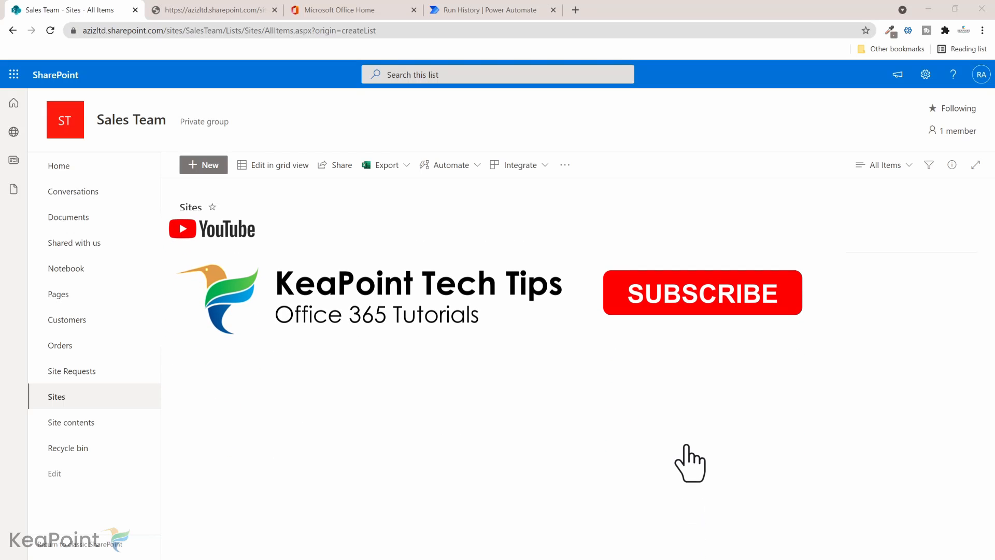
left_click(703, 293)
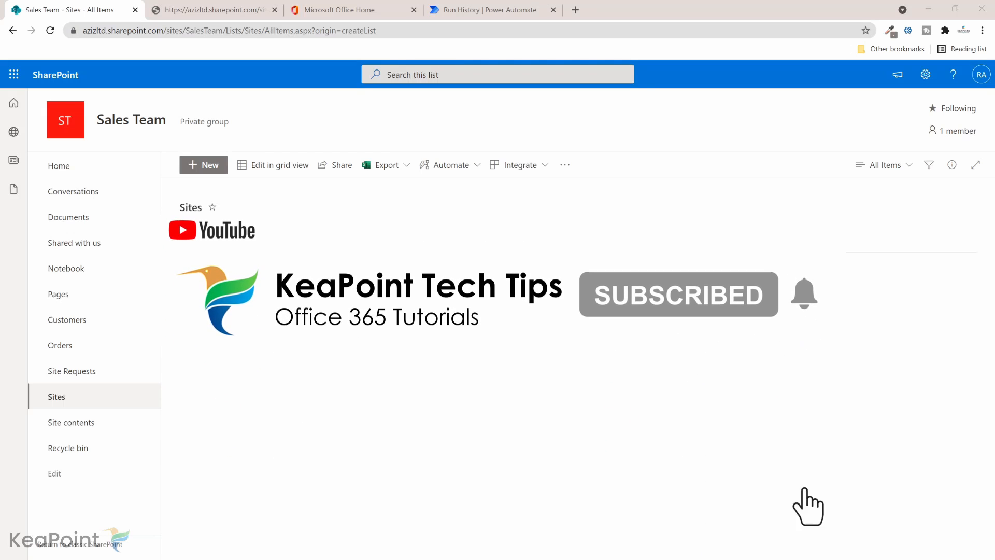